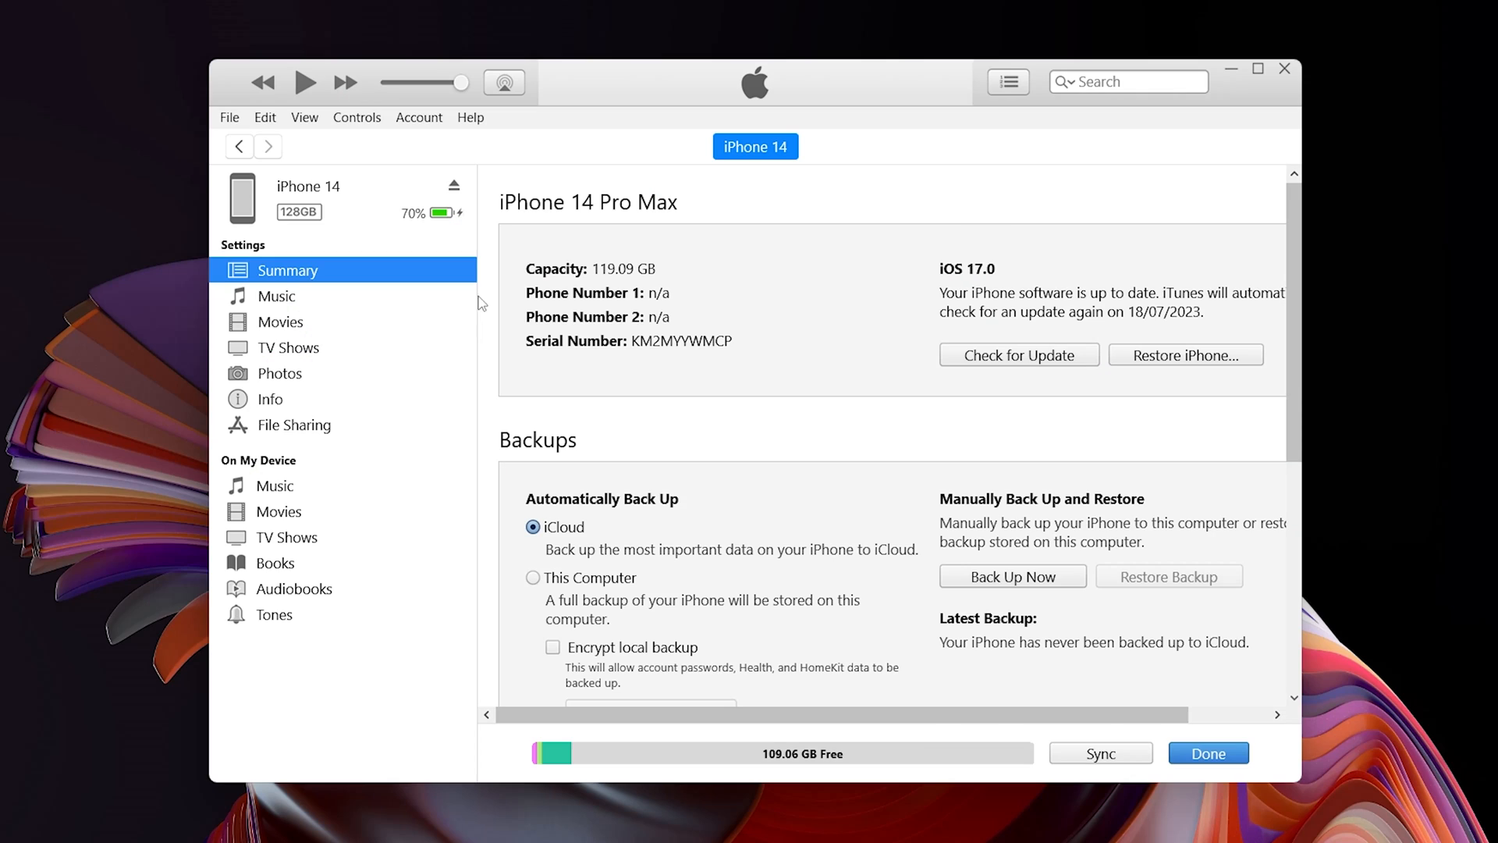
Switch the iPhone's automatic backups from iCloud to This Computer.
{"action": "left_click", "coordinate": [532, 578]}
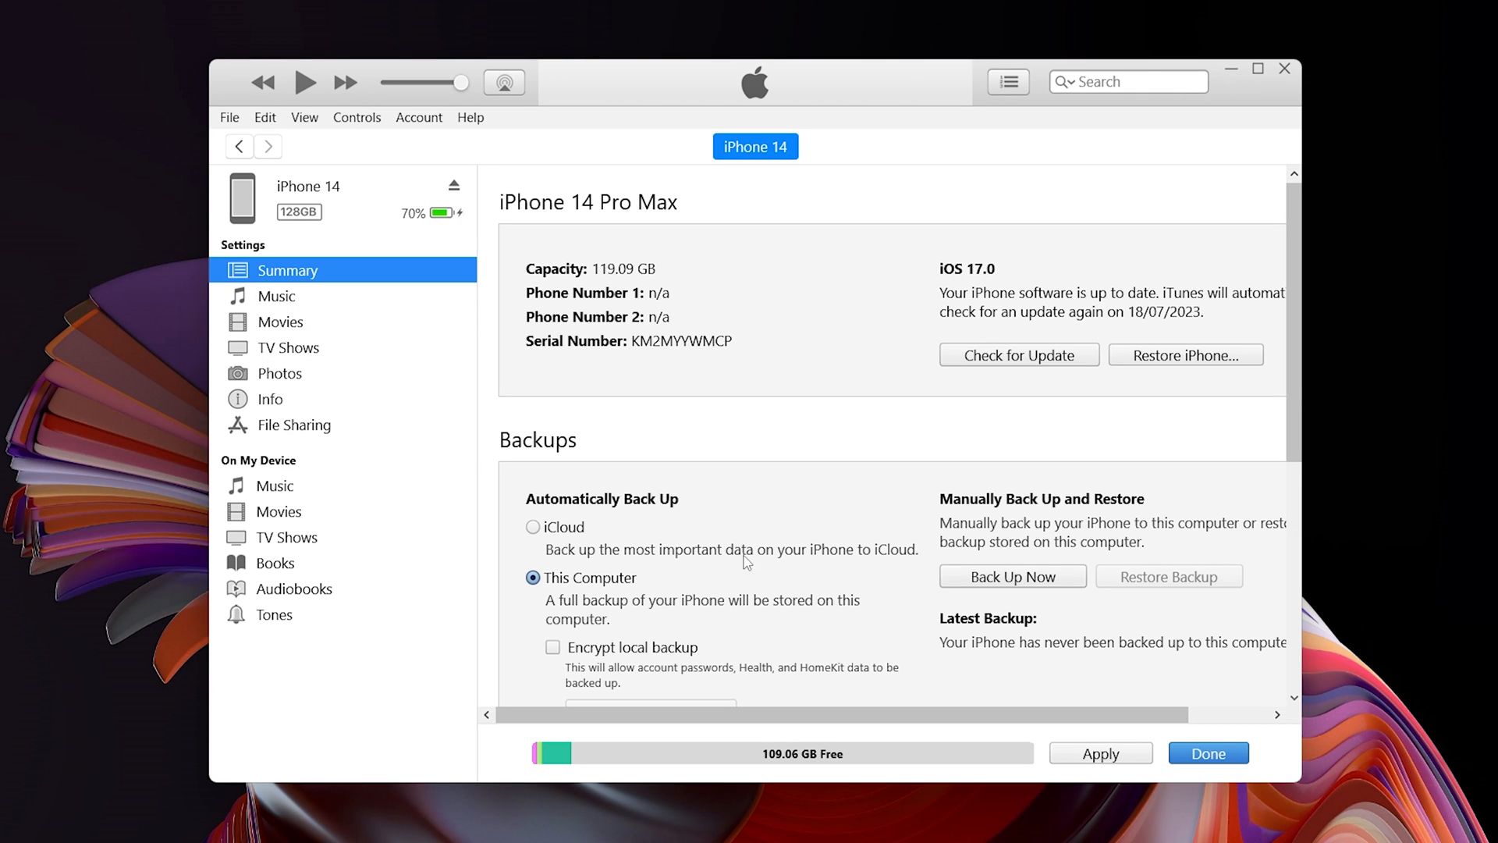
{"action": "left_click", "coordinate": [1013, 576]}
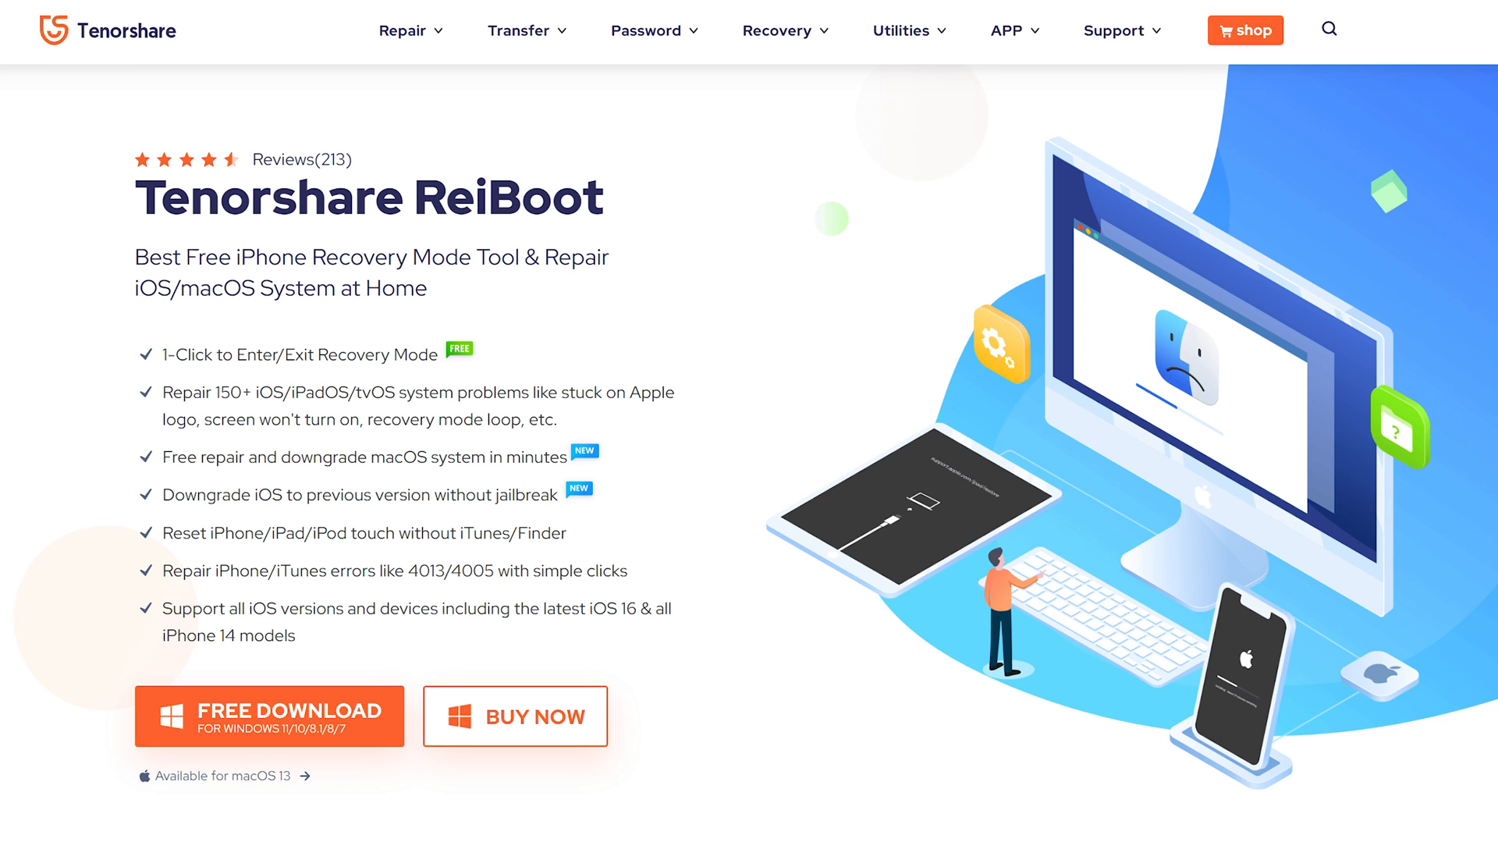
{"action": "scroll", "scroll_direction": "down", "scroll_amount": 3}
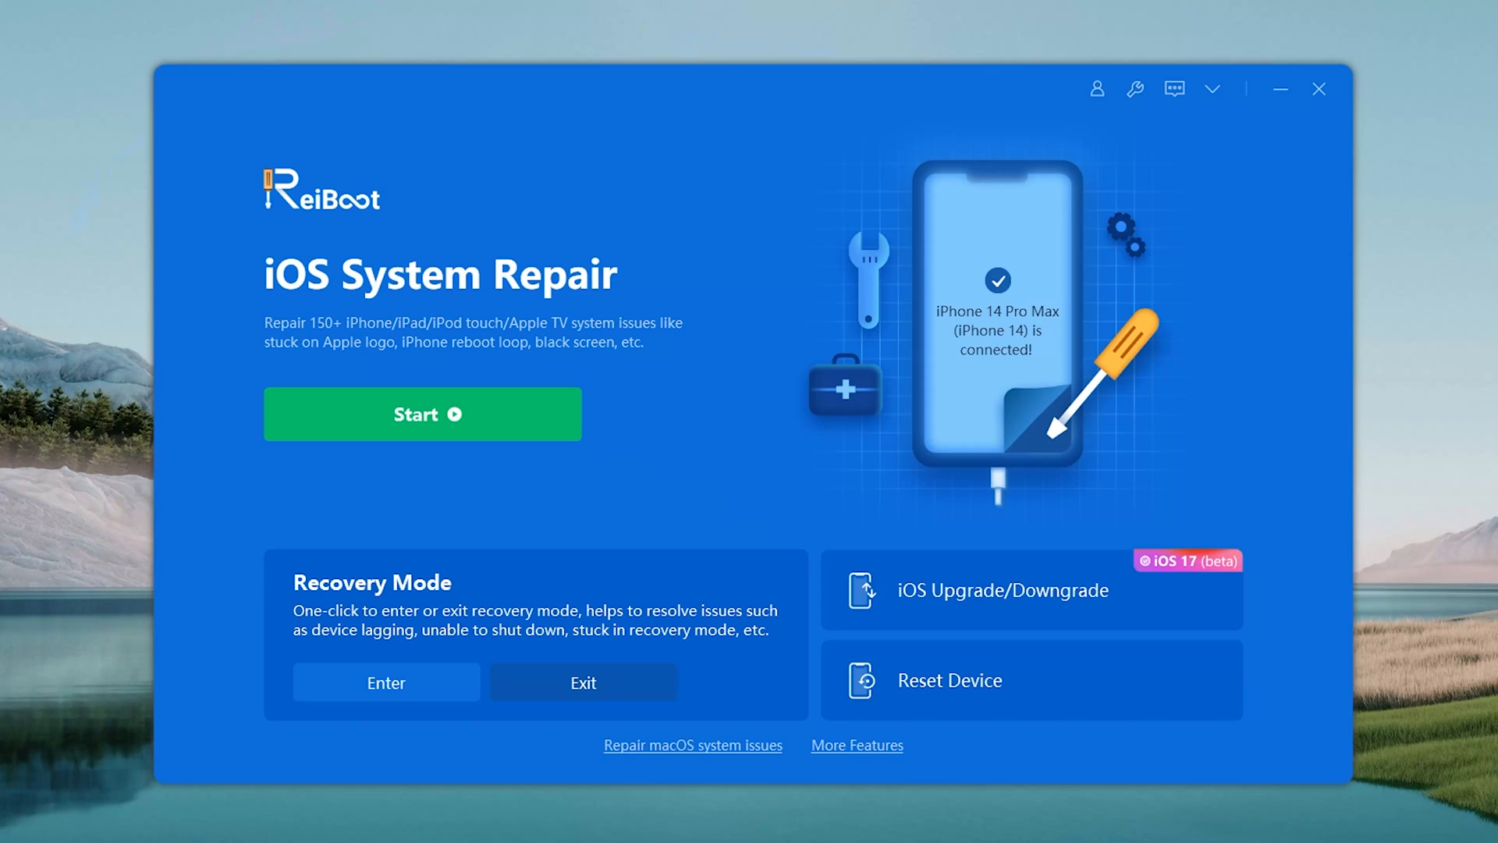
Choose ReiBoot's iOS downgrade, download the iOS 16.5.1 firmware and start downgrading the iPhone.
{"action": "left_click", "coordinate": [1004, 590]}
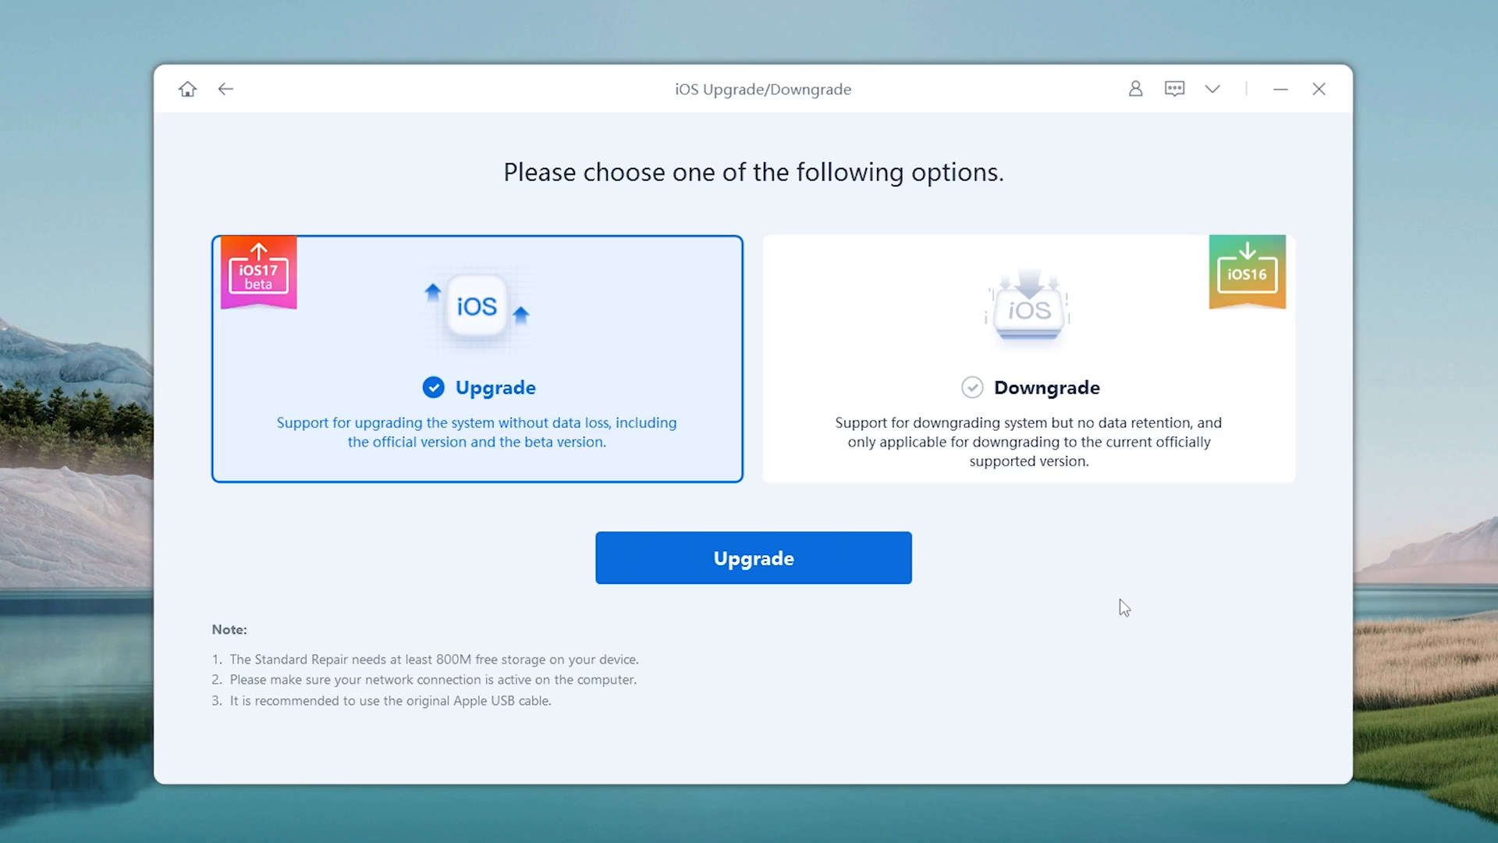
{"action": "left_click", "coordinate": [1027, 358]}
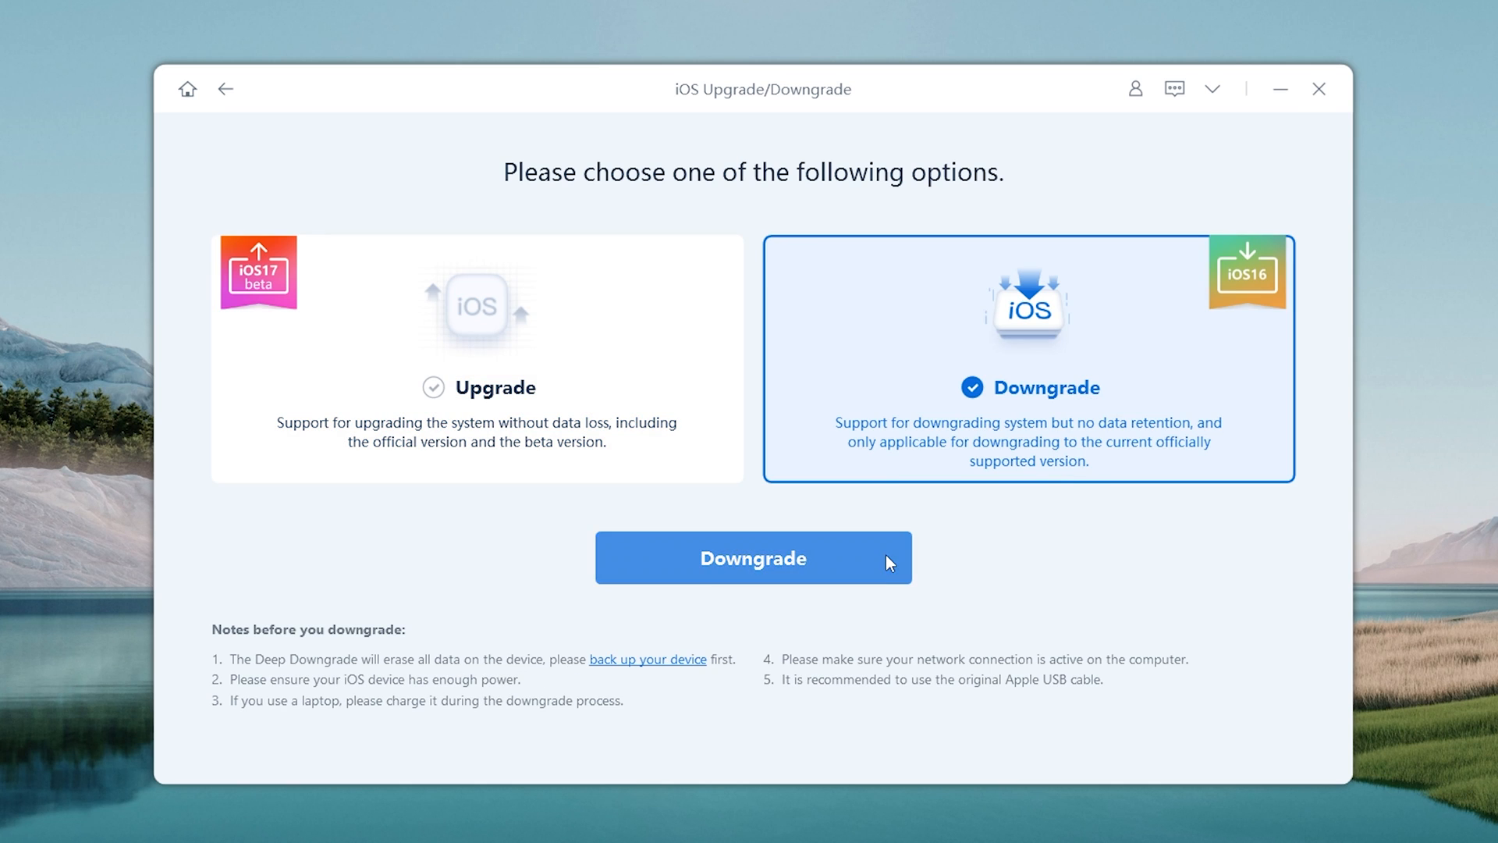
{"action": "left_click", "coordinate": [753, 557]}
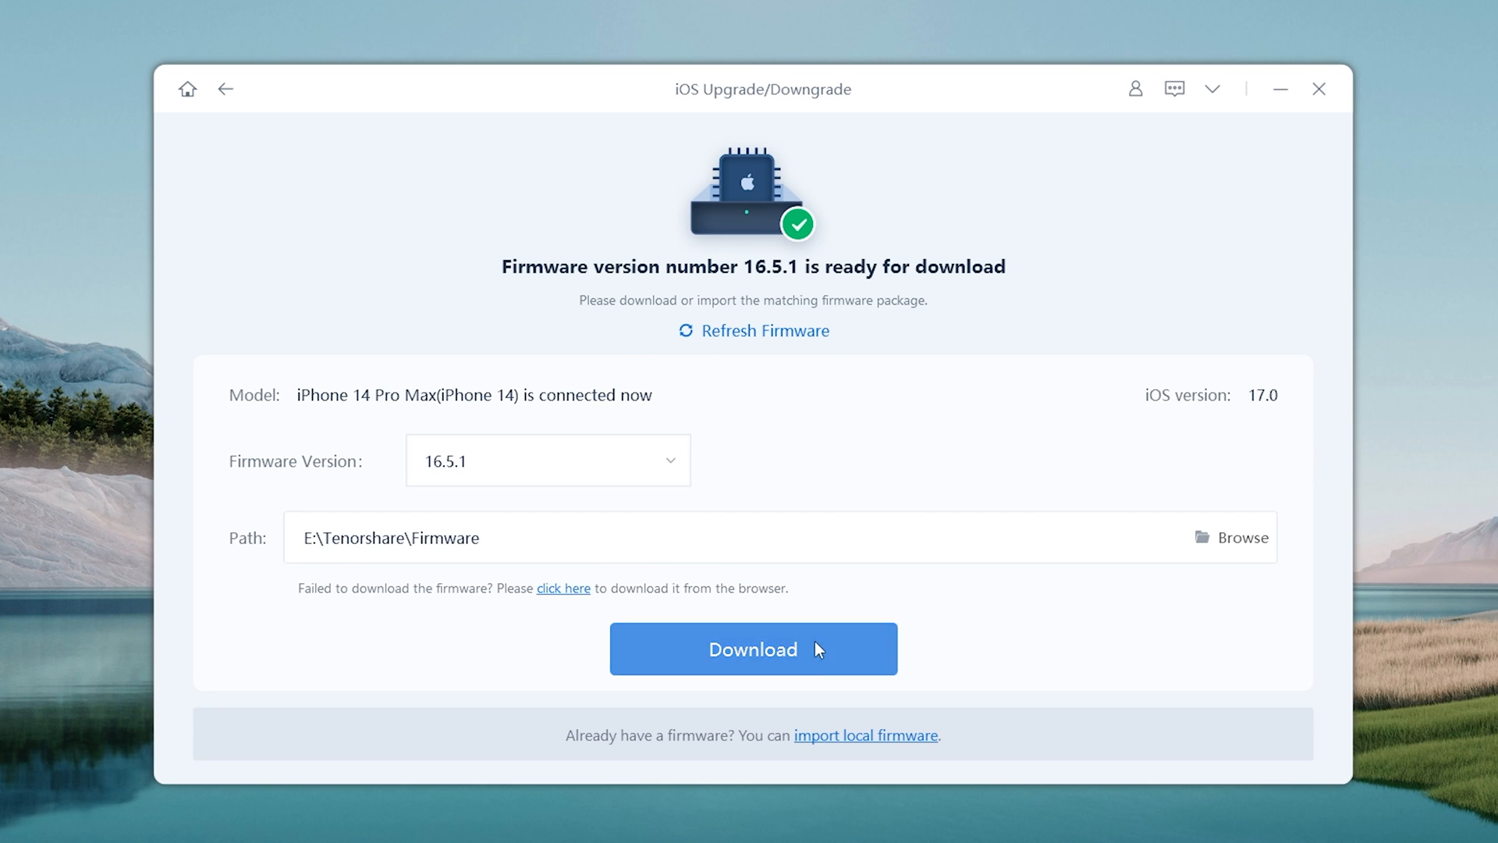
{"action": "left_click", "coordinate": [753, 648]}
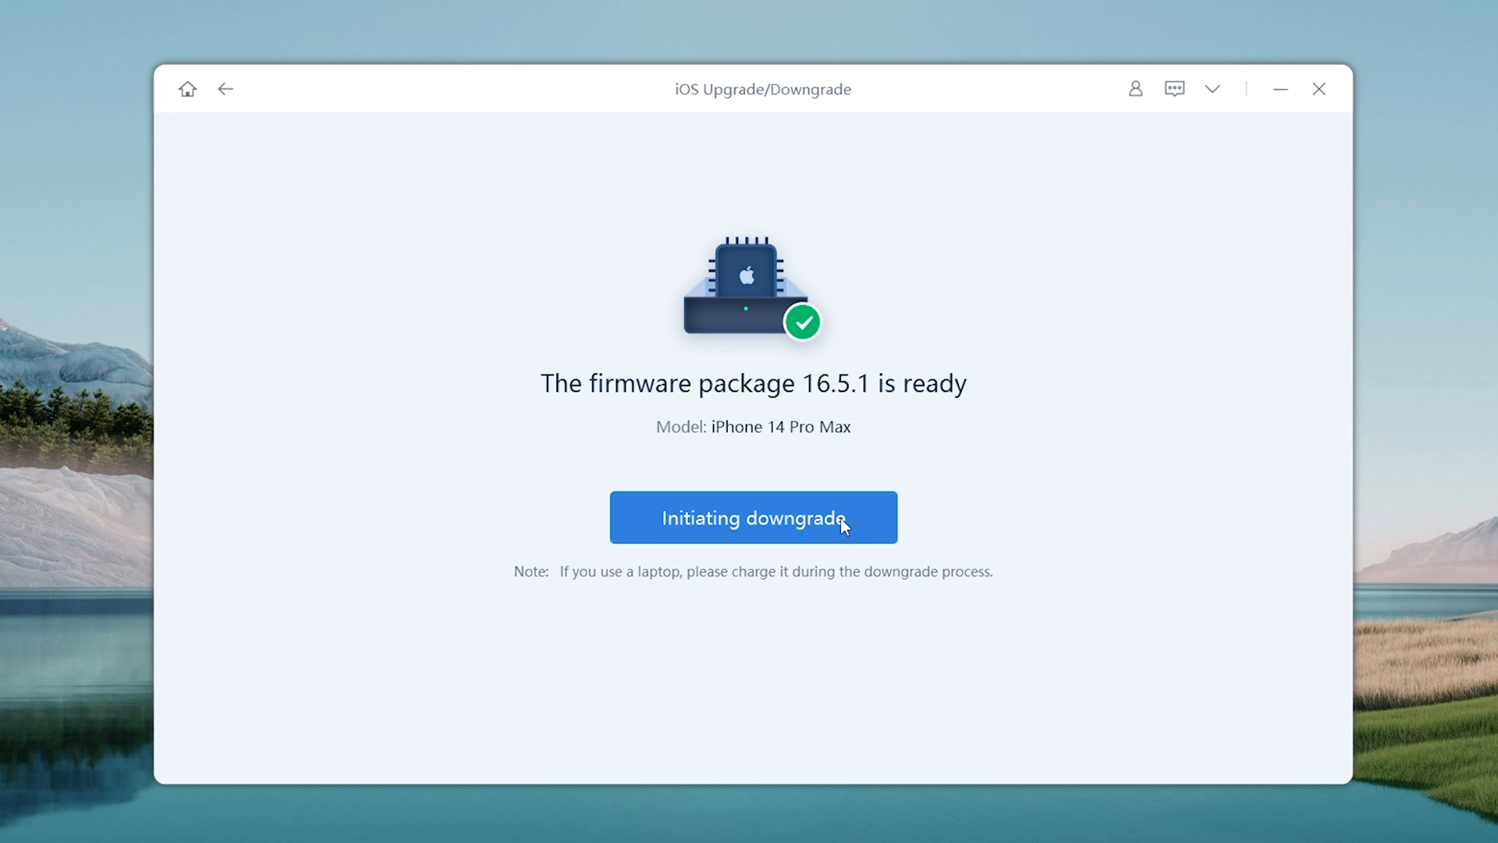
{"action": "left_click", "coordinate": [754, 518]}
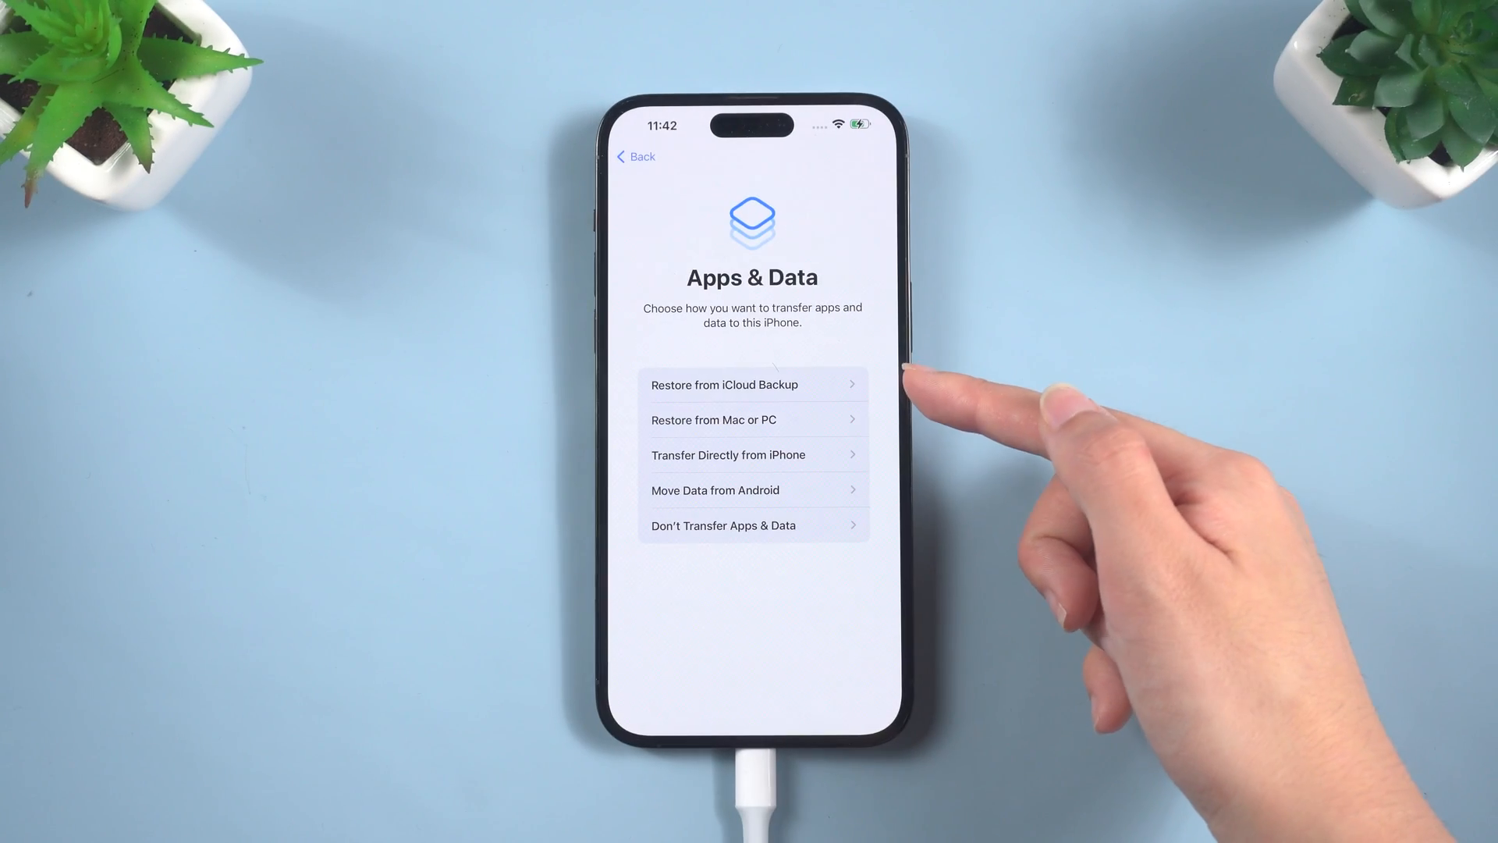
Choose an Apps & Data setup option and check the iOS 16.5.1 version in About.
{"action": "left_click", "coordinate": [752, 384]}
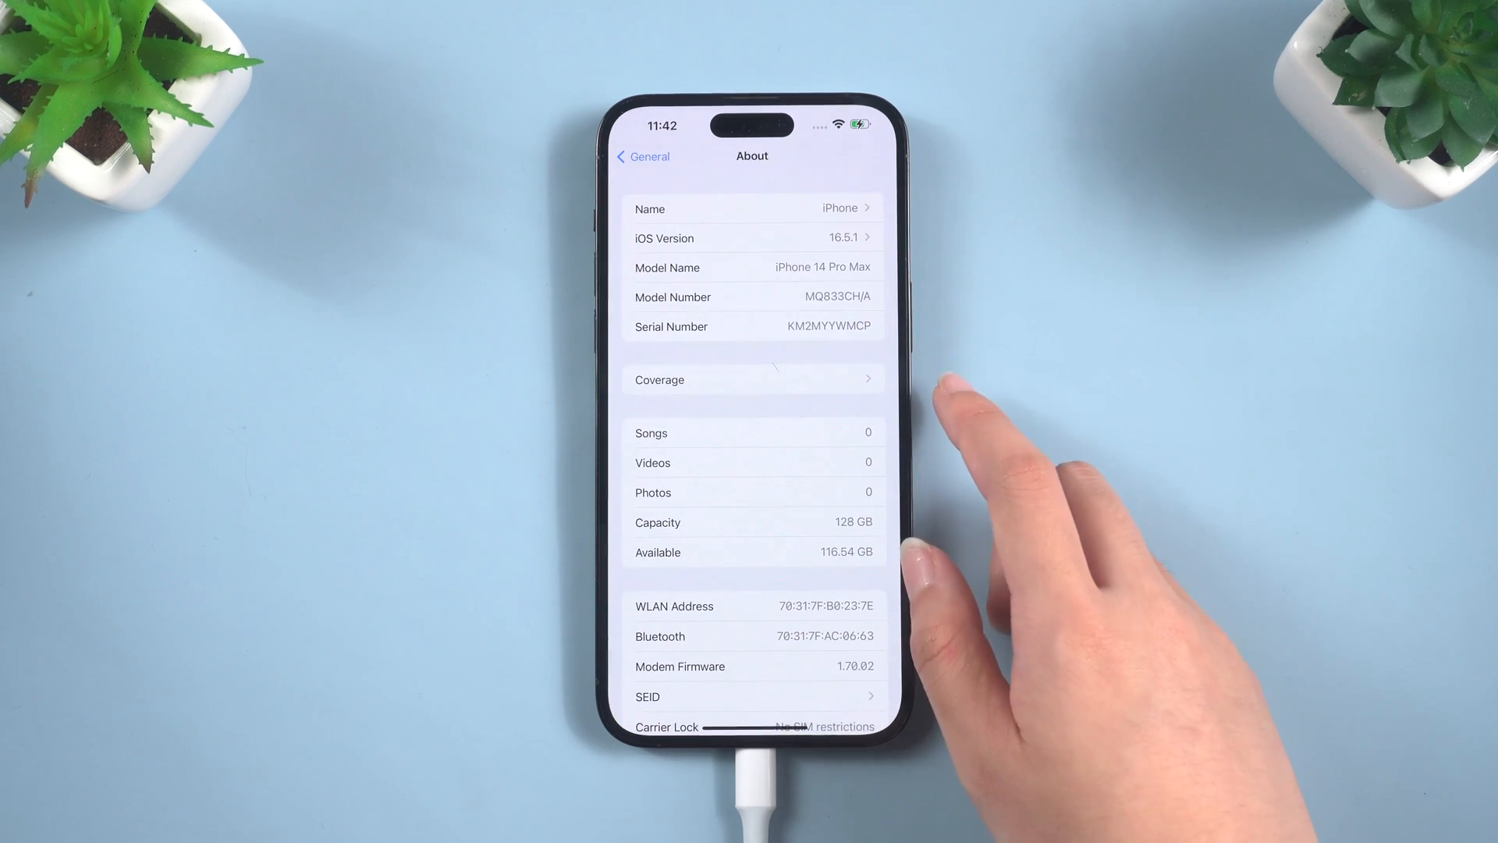
{"action": "left_click", "coordinate": [752, 238]}
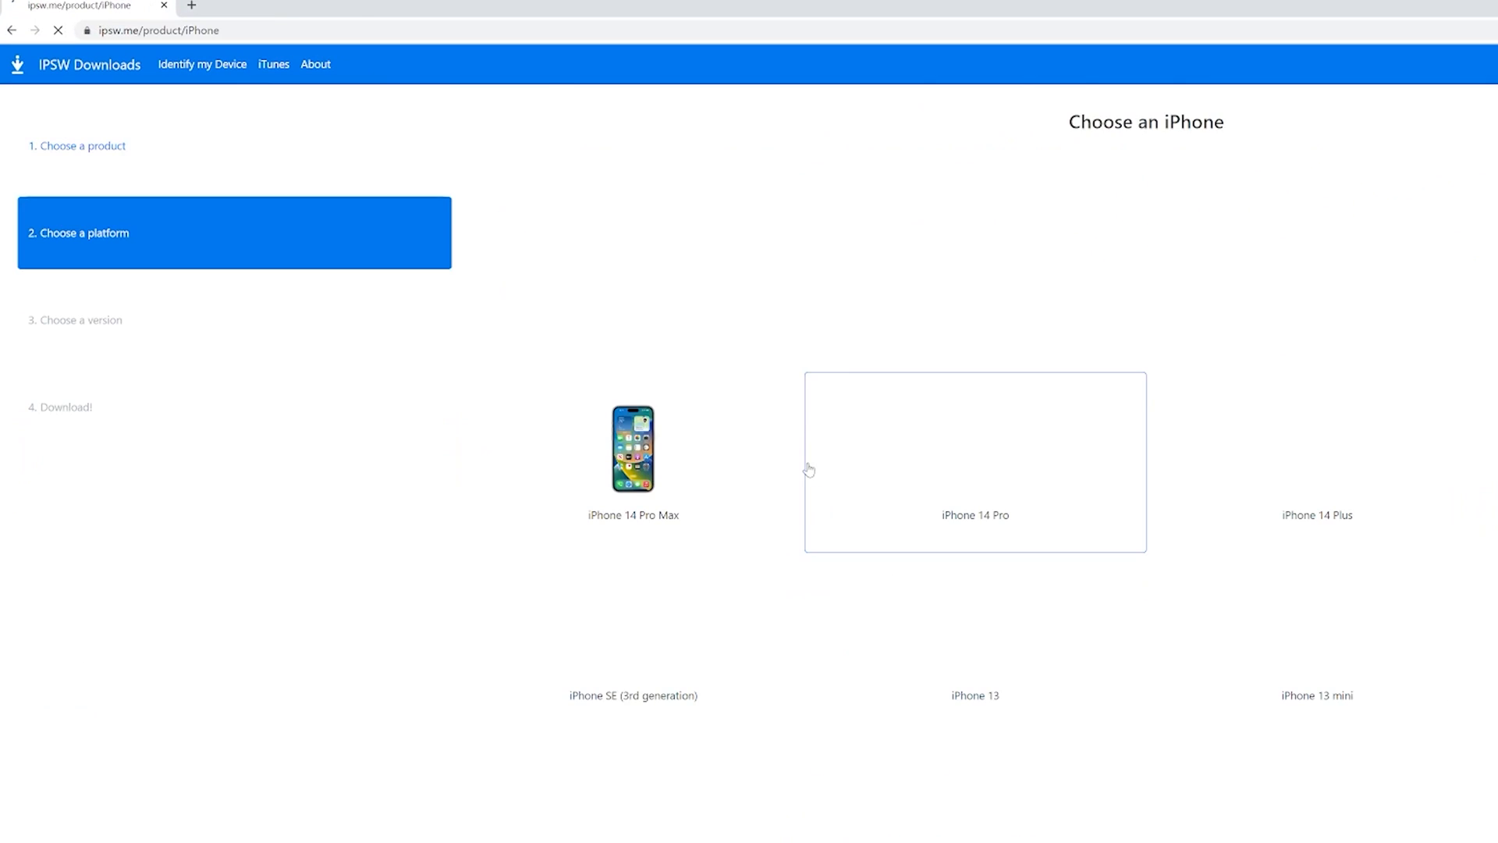
Select iPhone 14 Pro Max on ipsw.me and download signed iOS 16.5.1 (20F75).
{"action": "left_click", "coordinate": [633, 450]}
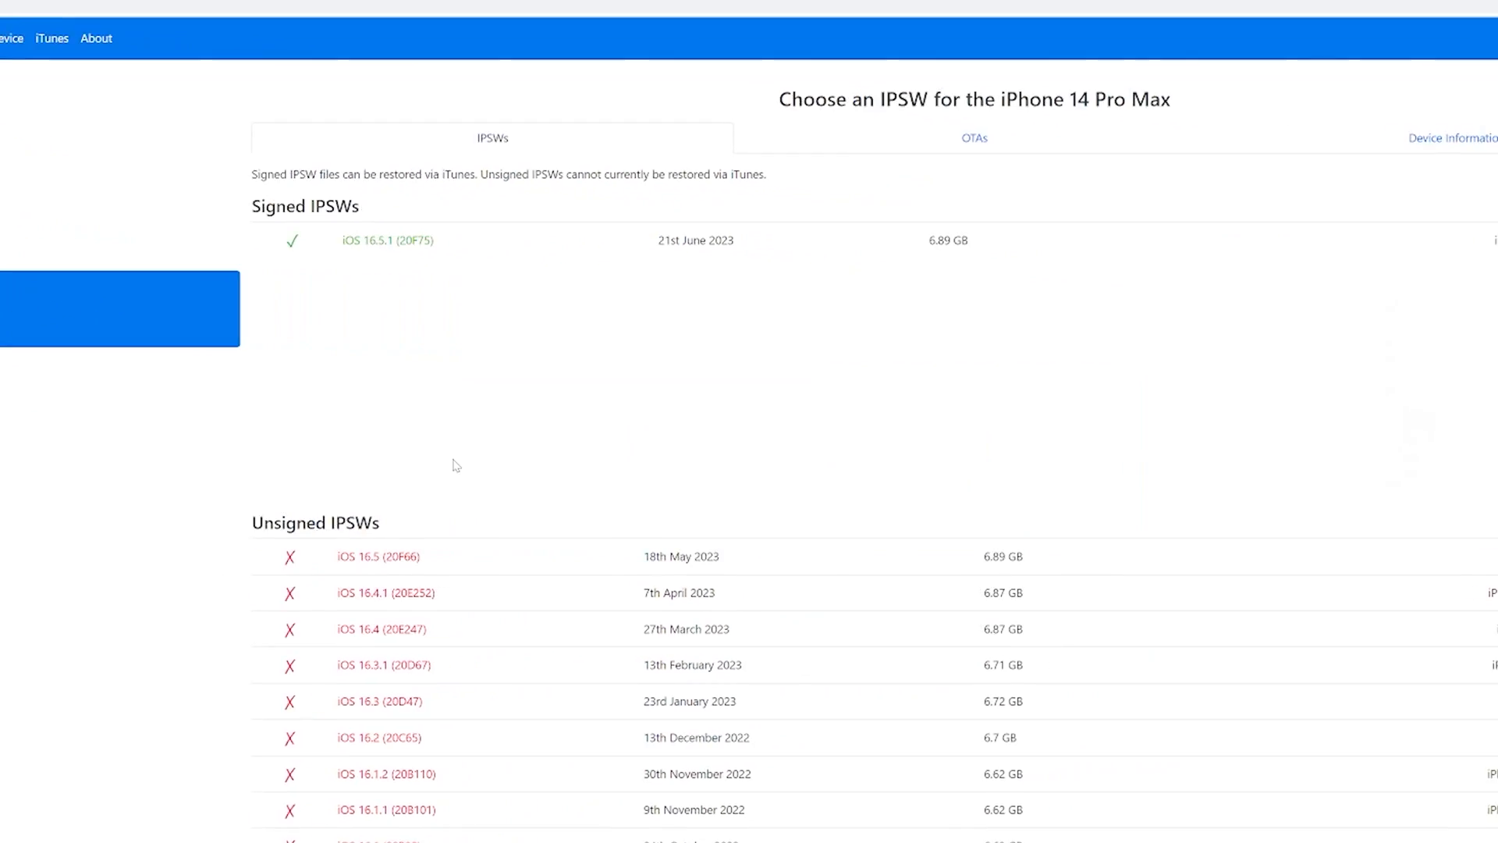
{"action": "left_click", "coordinate": [387, 240]}
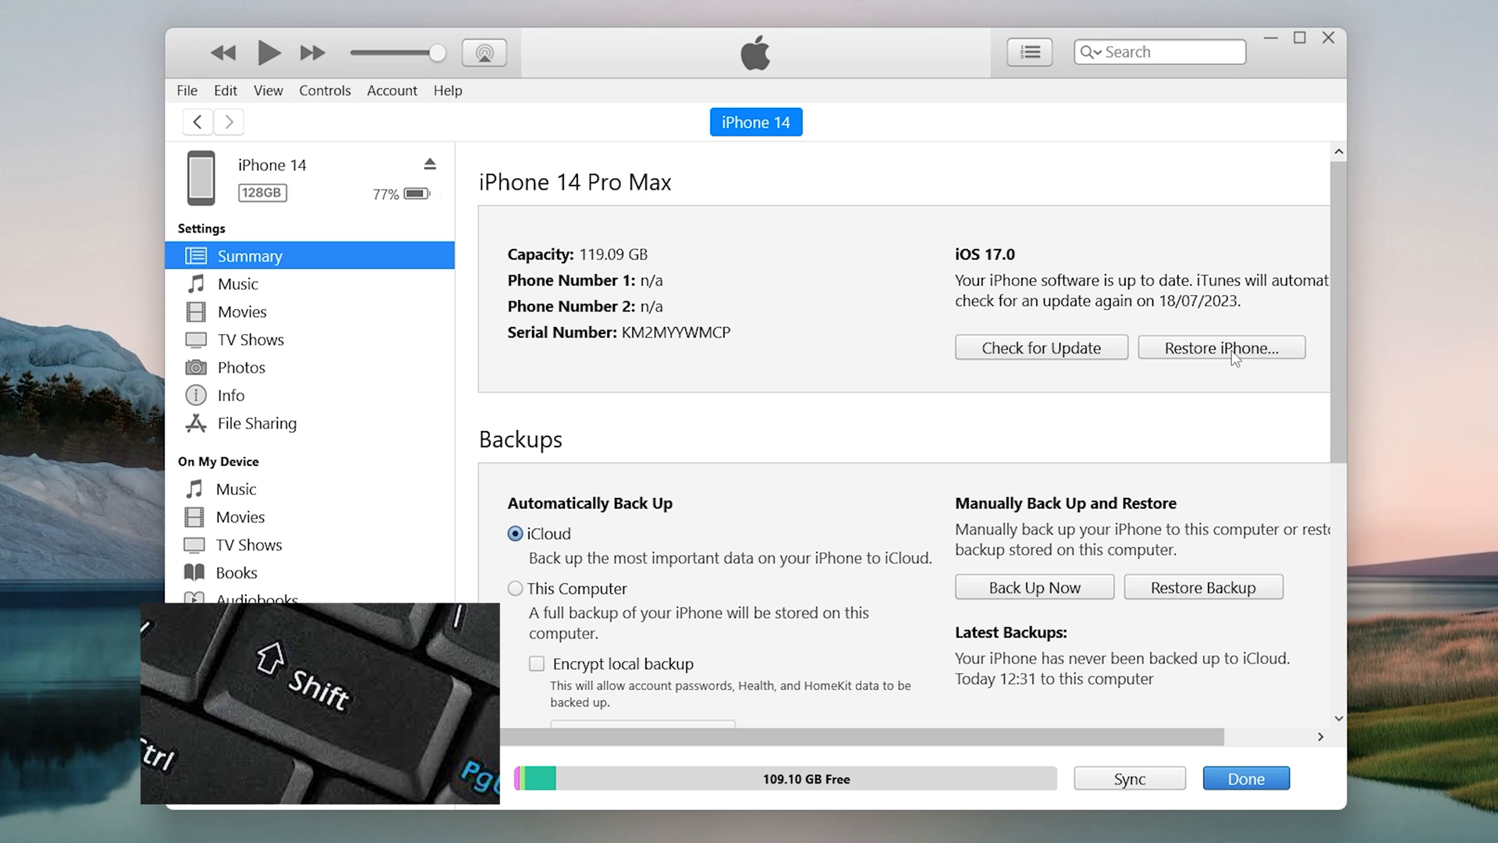
Restore the iPhone using the iPhone15,3_16.5.1_20F75_Restore file from the Desktop.
{"action": "left_click", "coordinate": [1223, 348]}
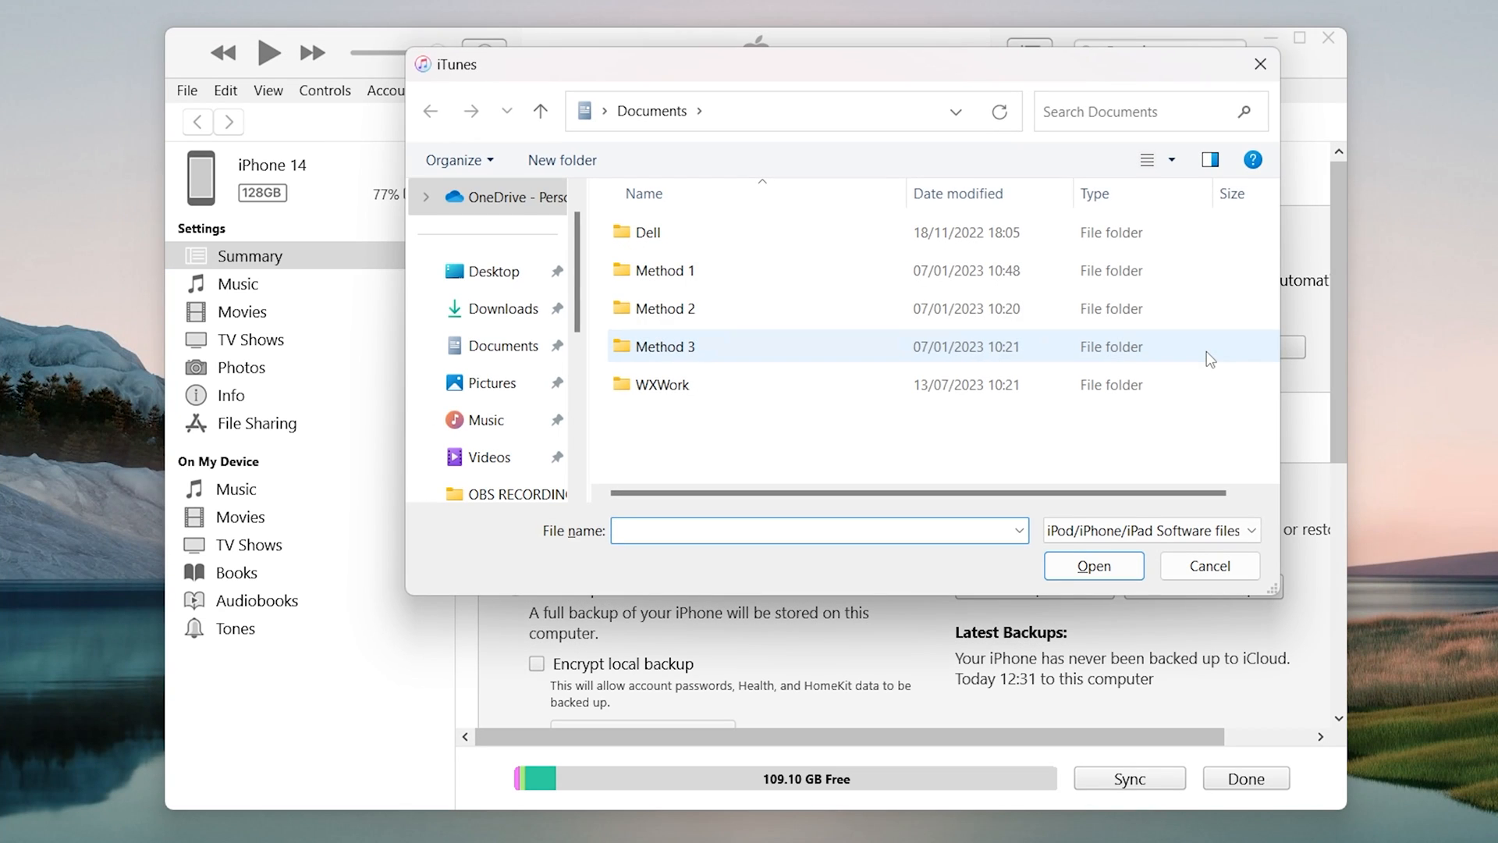
{"action": "left_click", "coordinate": [492, 272]}
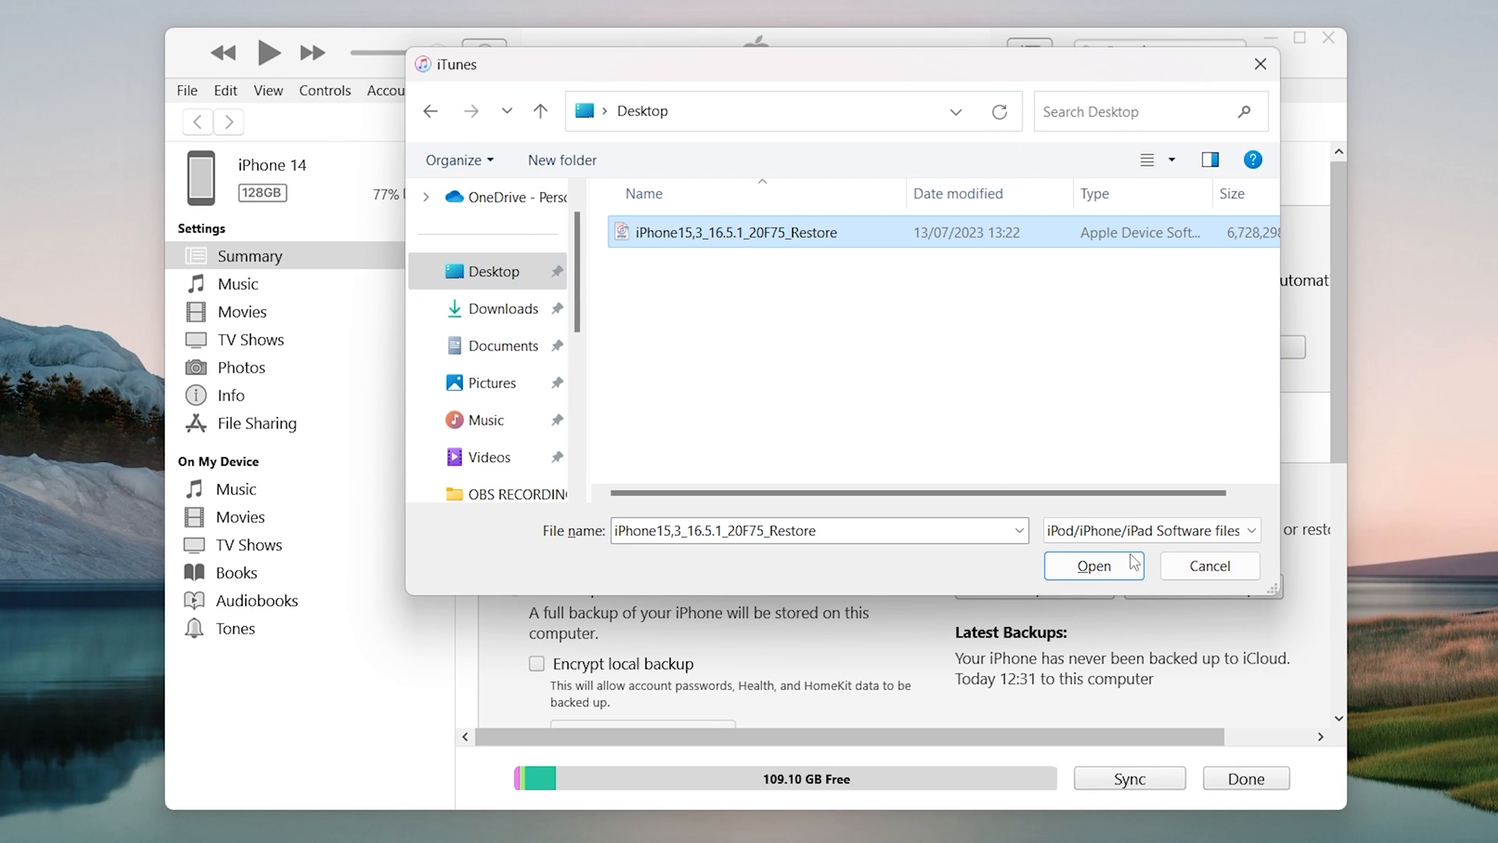
{"action": "left_click", "coordinate": [1095, 566]}
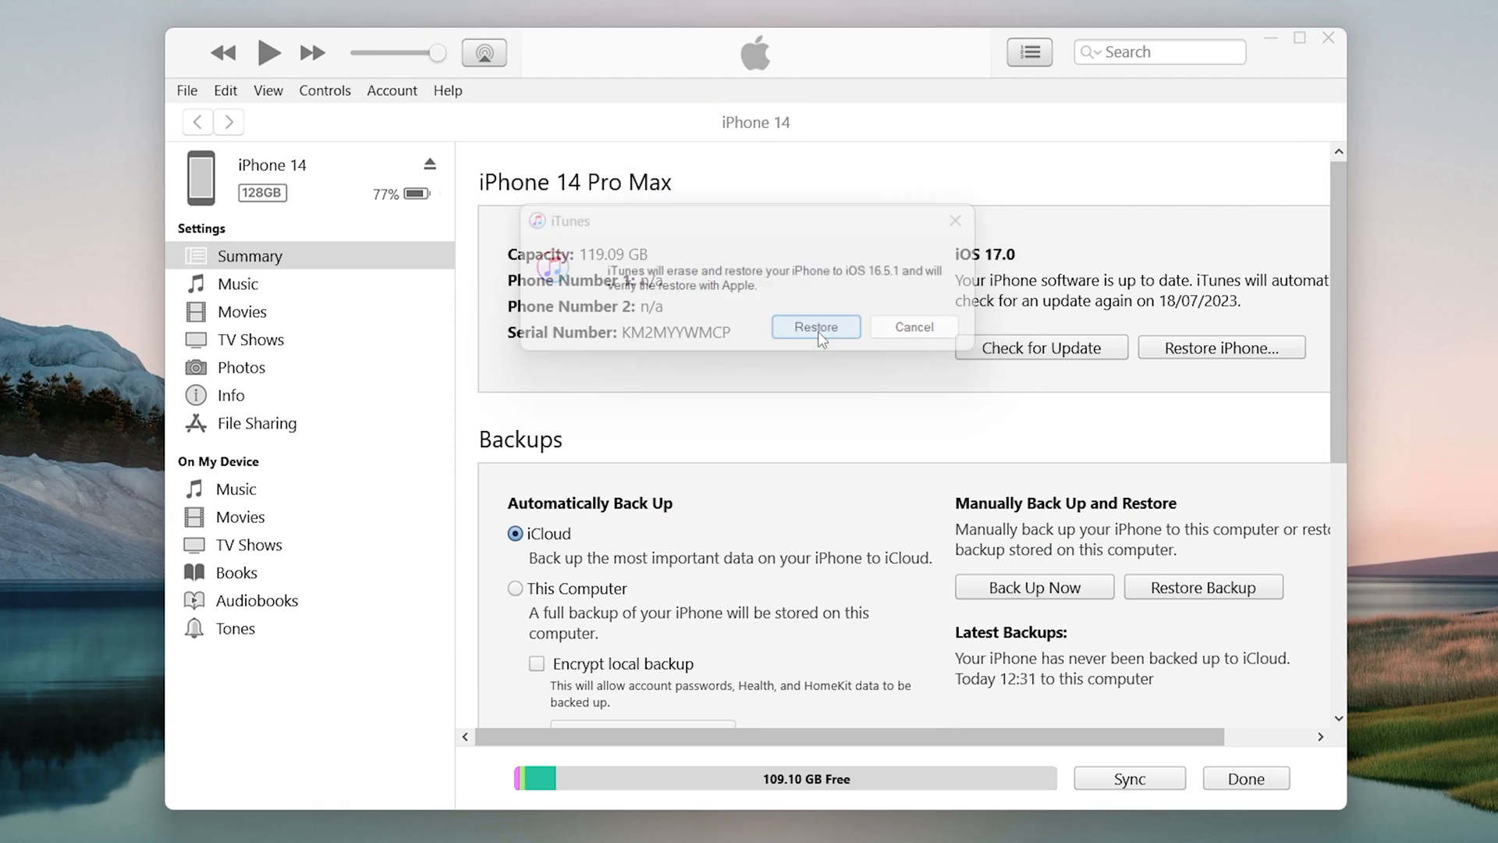
{"action": "left_click", "coordinate": [817, 326]}
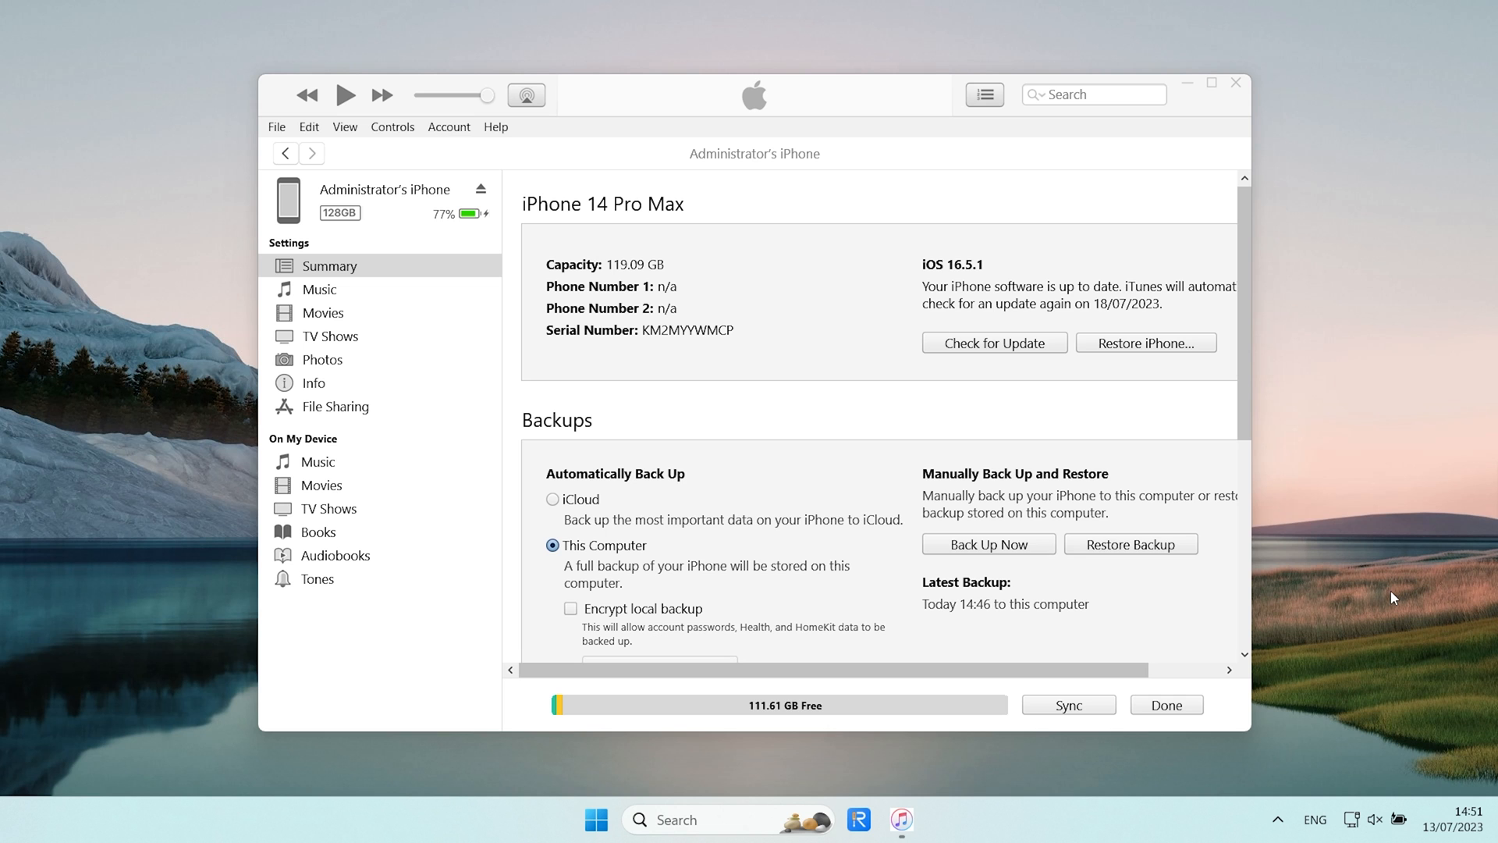
Browse via %appdata% to Roaming > Apple Computer > MobileSync > Backup.
{"action": "key", "text": "Win+R"}
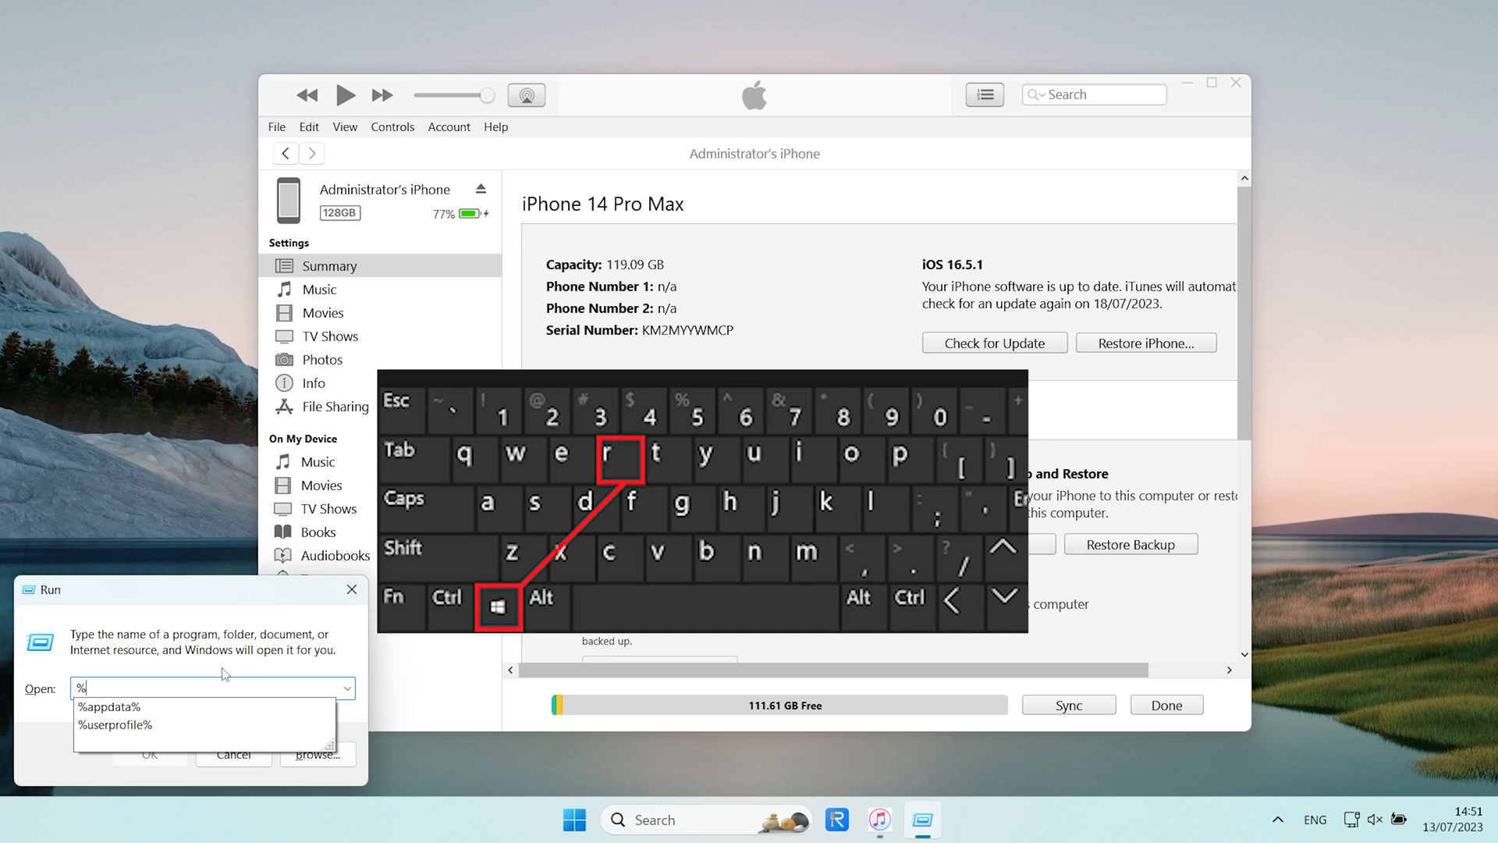
{"action": "left_click", "coordinate": [105, 706]}
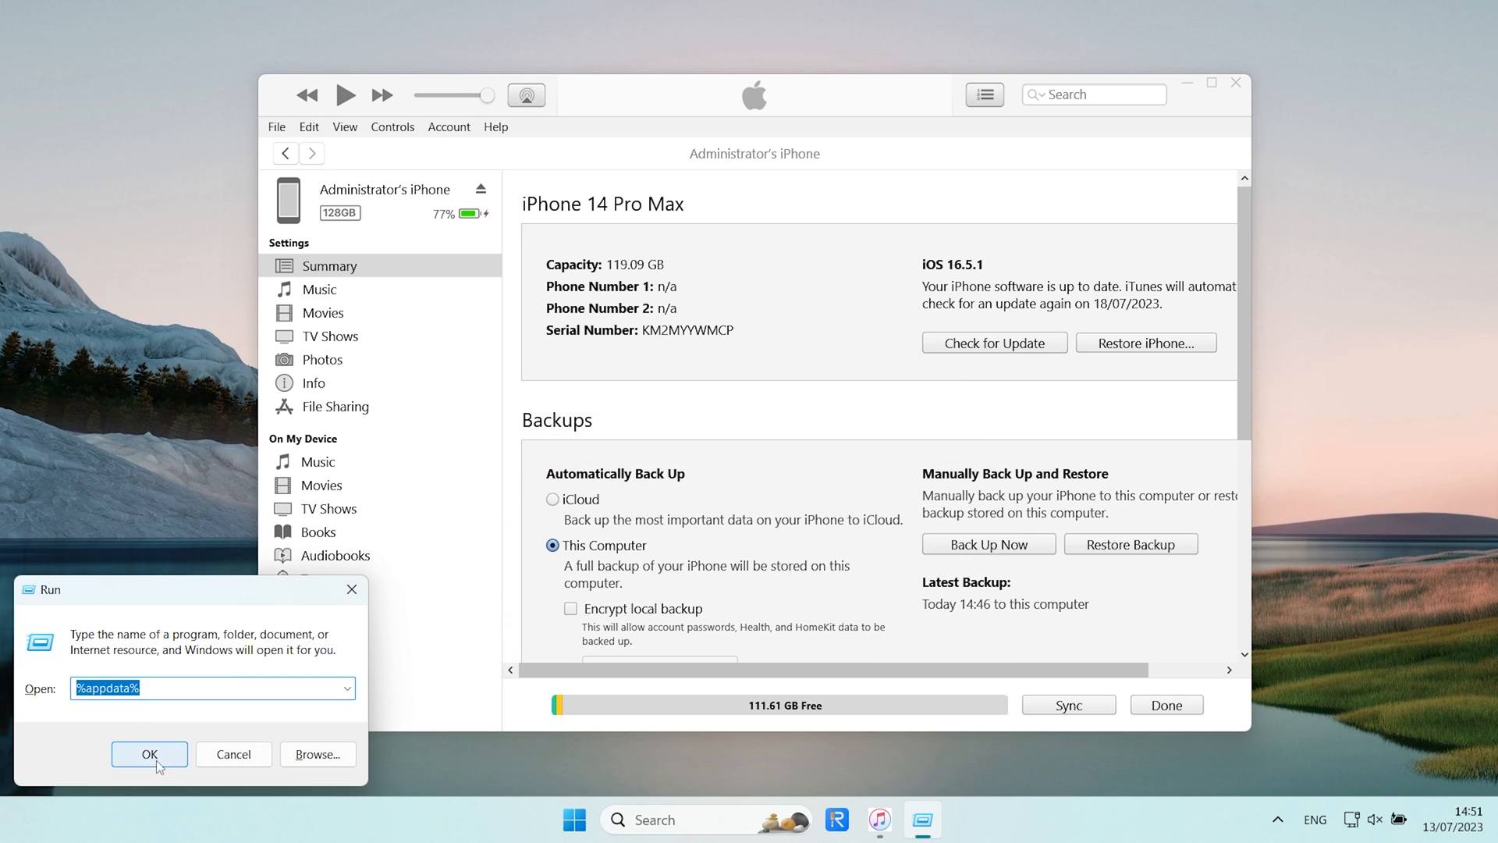
{"action": "left_click", "coordinate": [149, 754]}
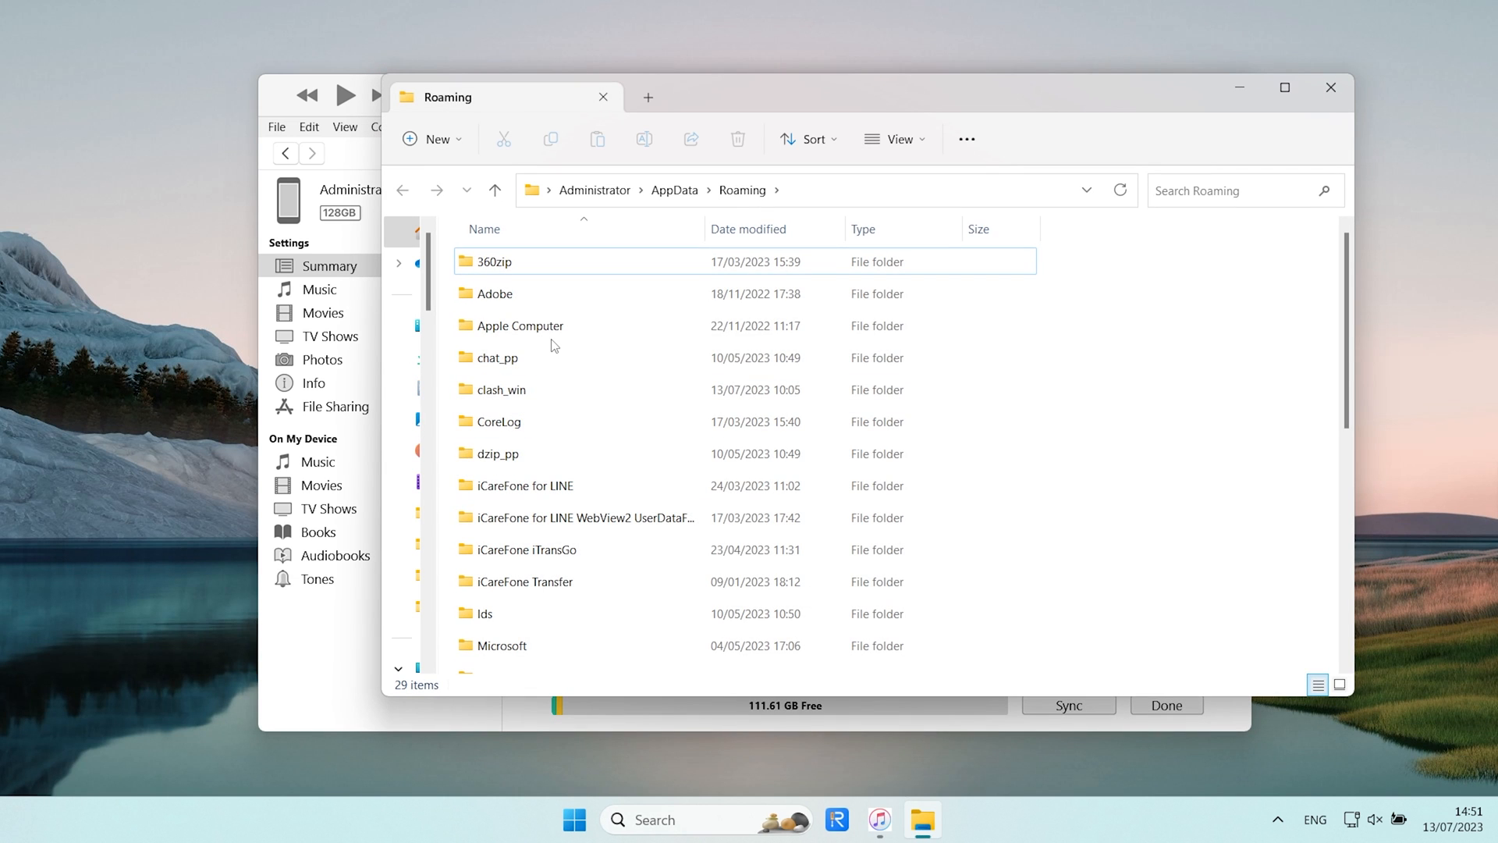
{"action": "double_click", "coordinate": [519, 325]}
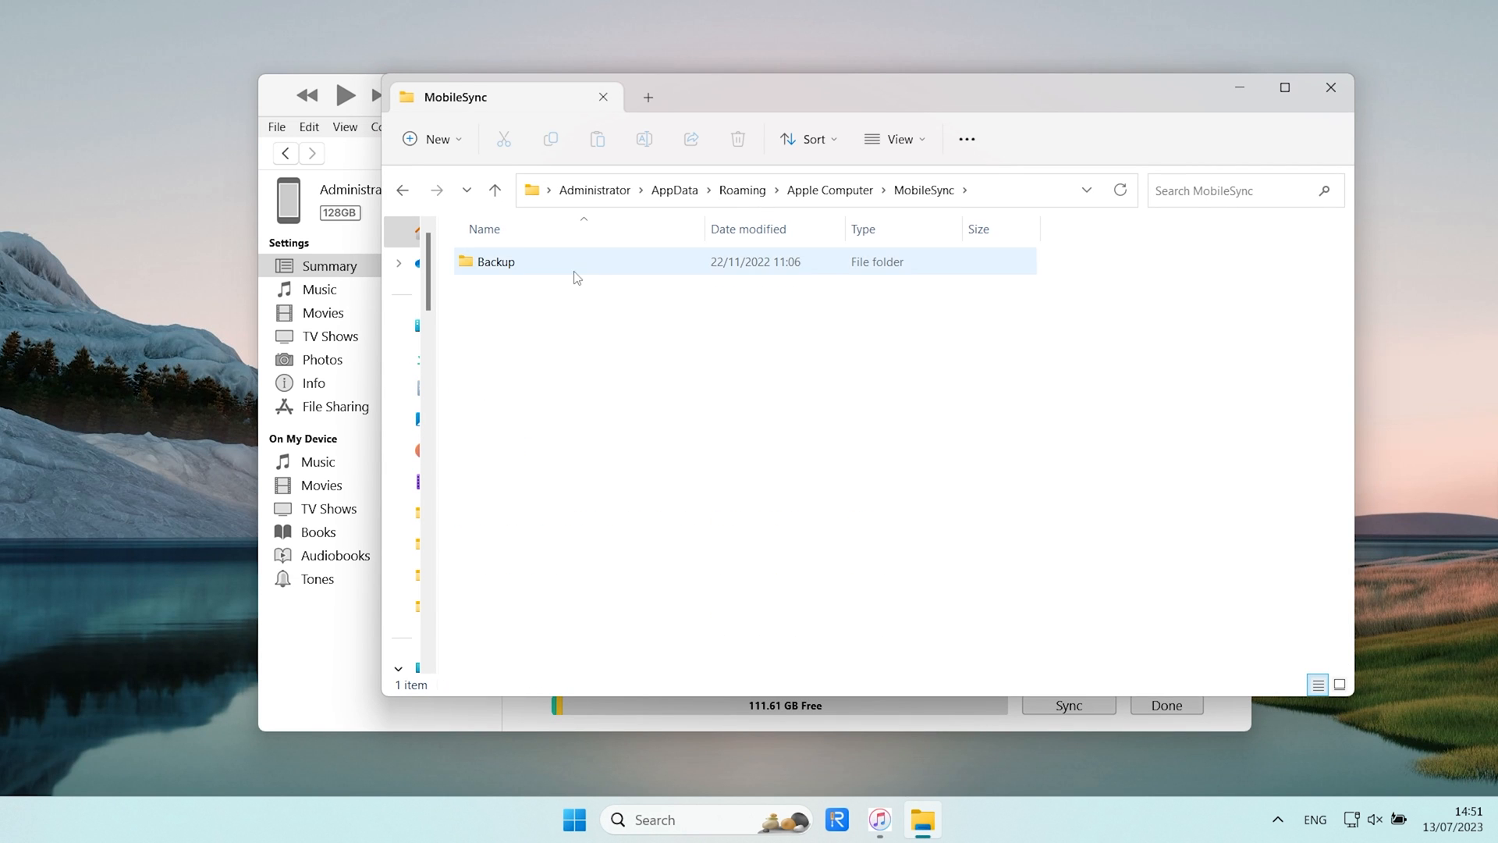
{"action": "double_click", "coordinate": [496, 262]}
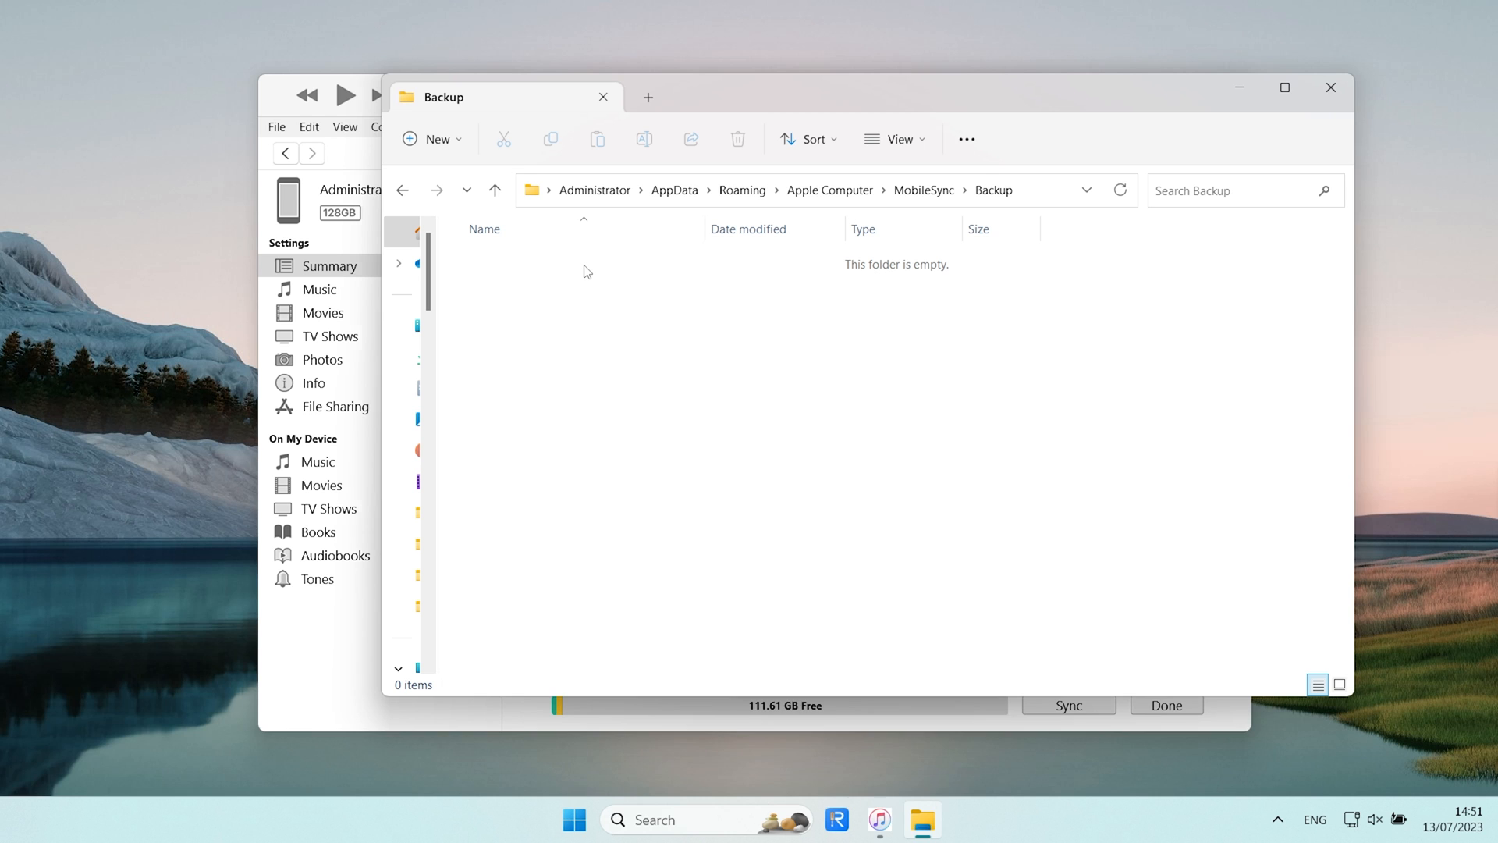
{"action": "key", "text": "Win+R"}
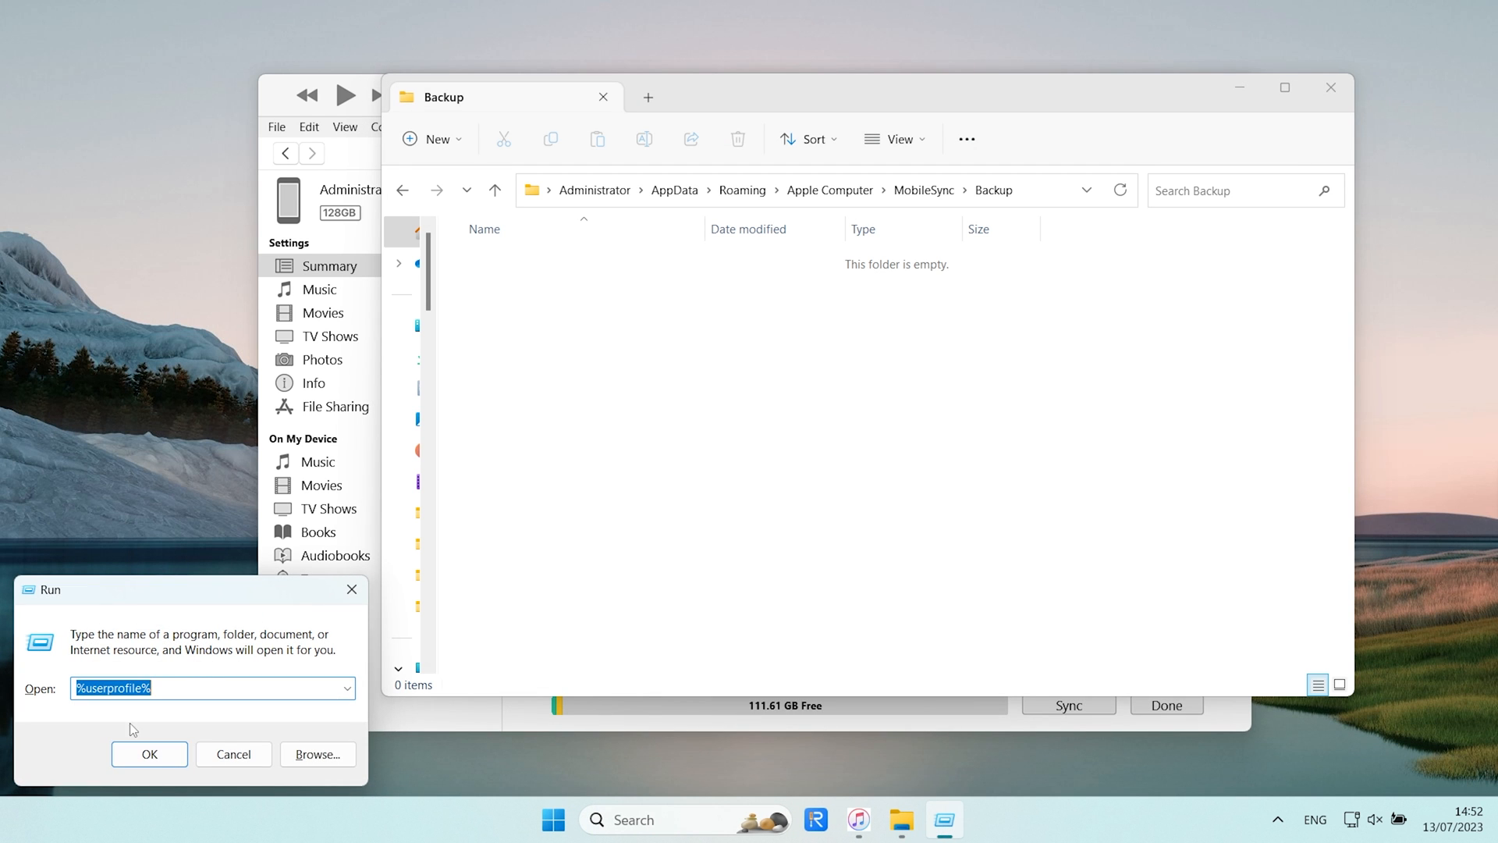
{"action": "left_click", "coordinate": [149, 754]}
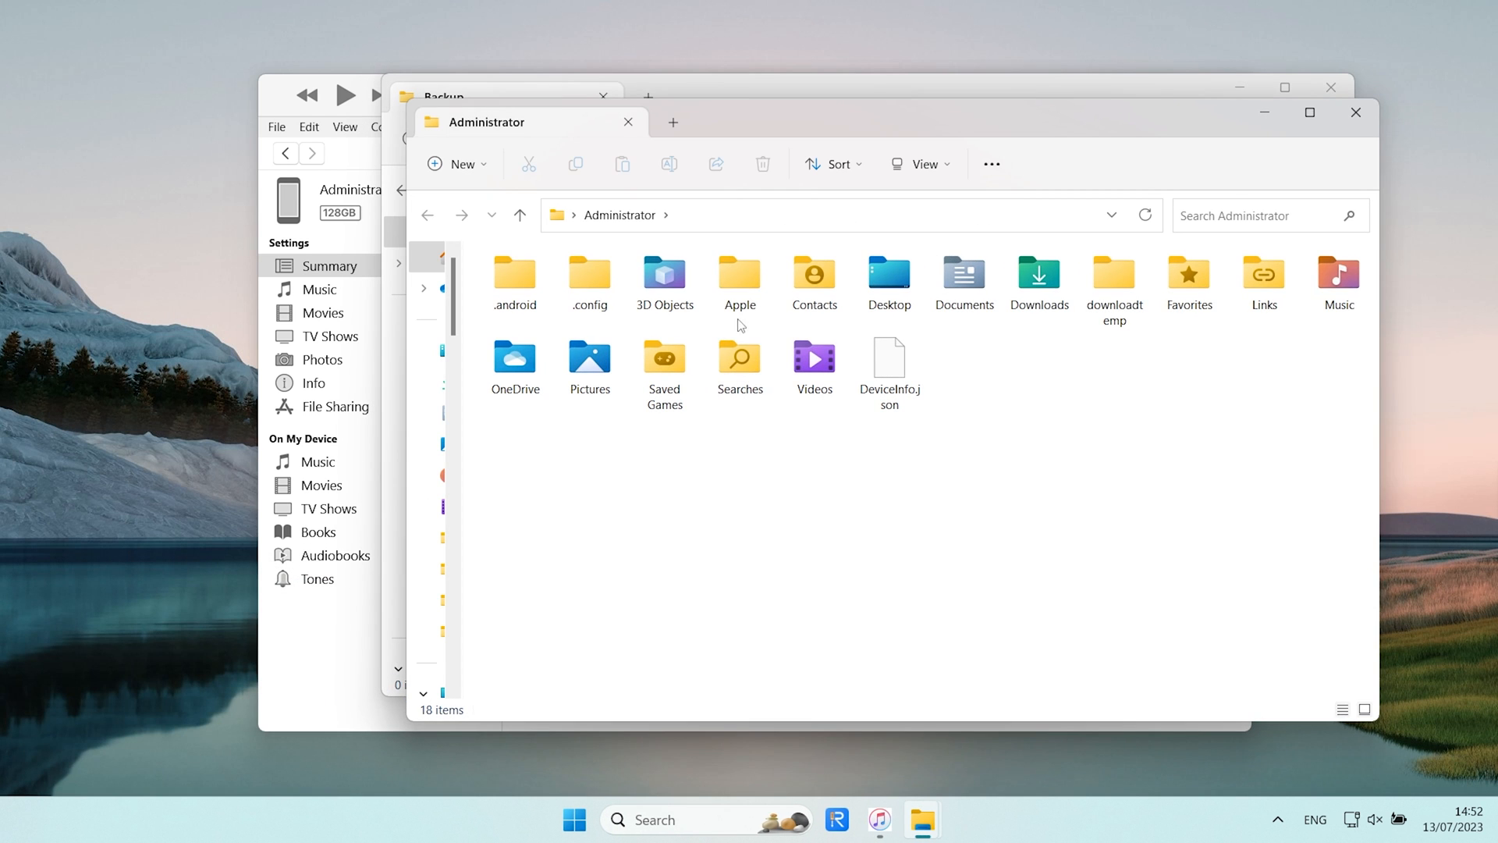
{"action": "double_click", "coordinate": [740, 275]}
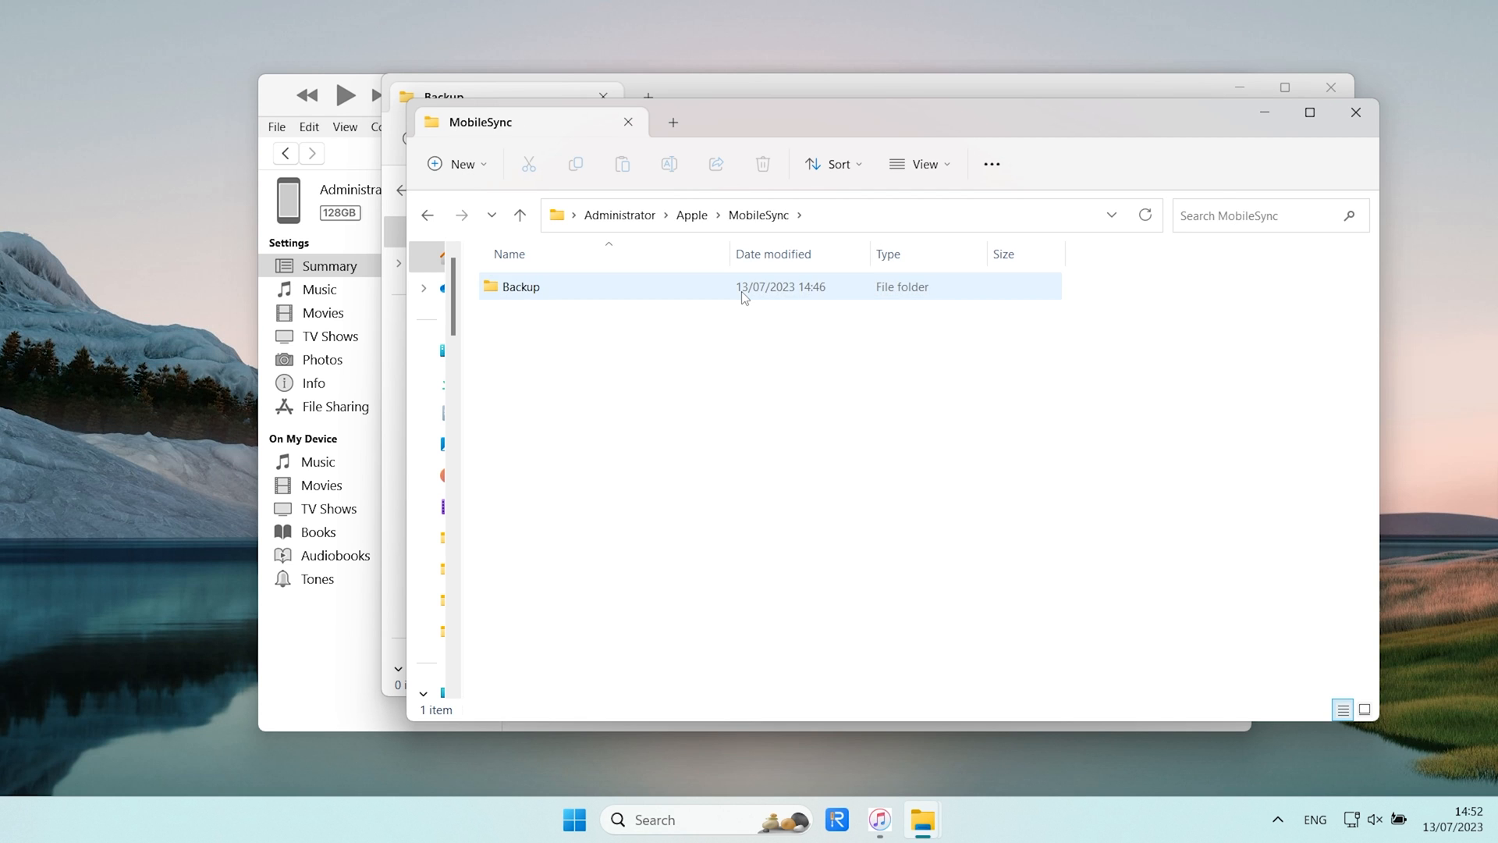
{"action": "double_click", "coordinate": [521, 287]}
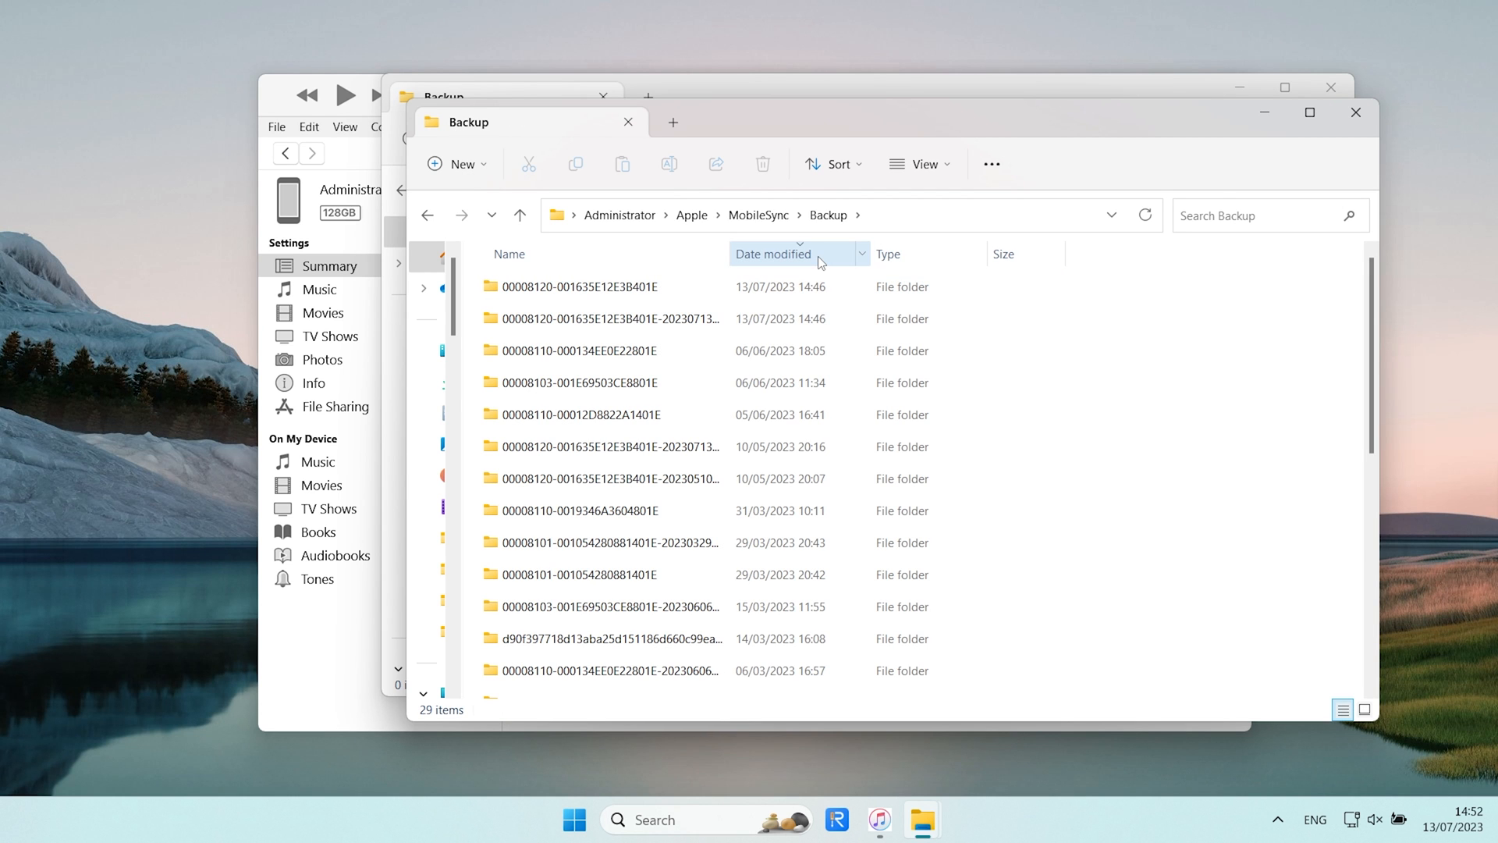
{"action": "double_click", "coordinate": [608, 318]}
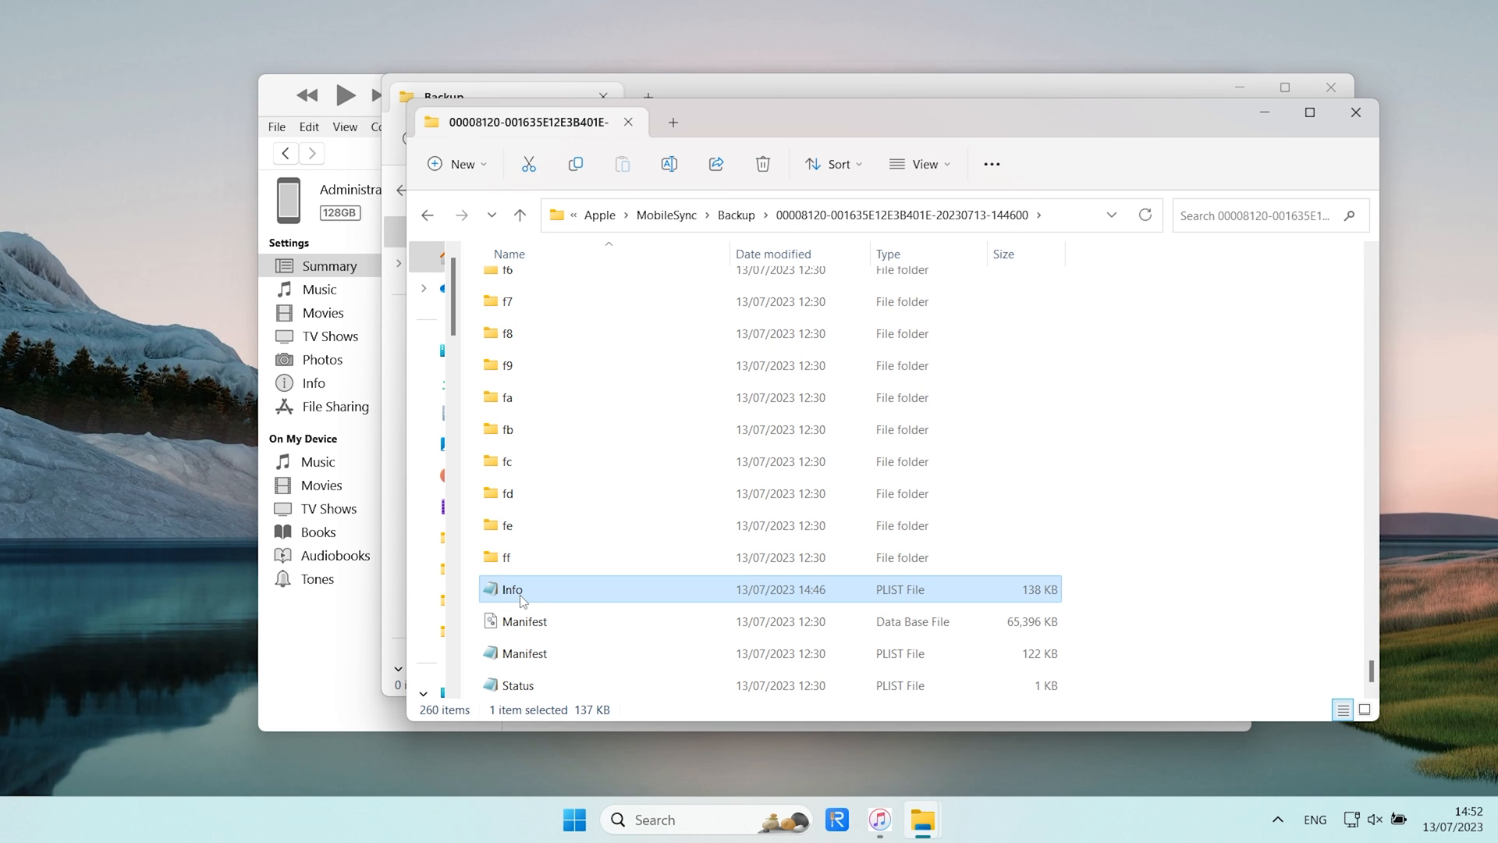
Open Info.plist in Notepad, find the Product Version entry and change 17.0 to 16.5.
{"action": "double_click", "coordinate": [514, 589]}
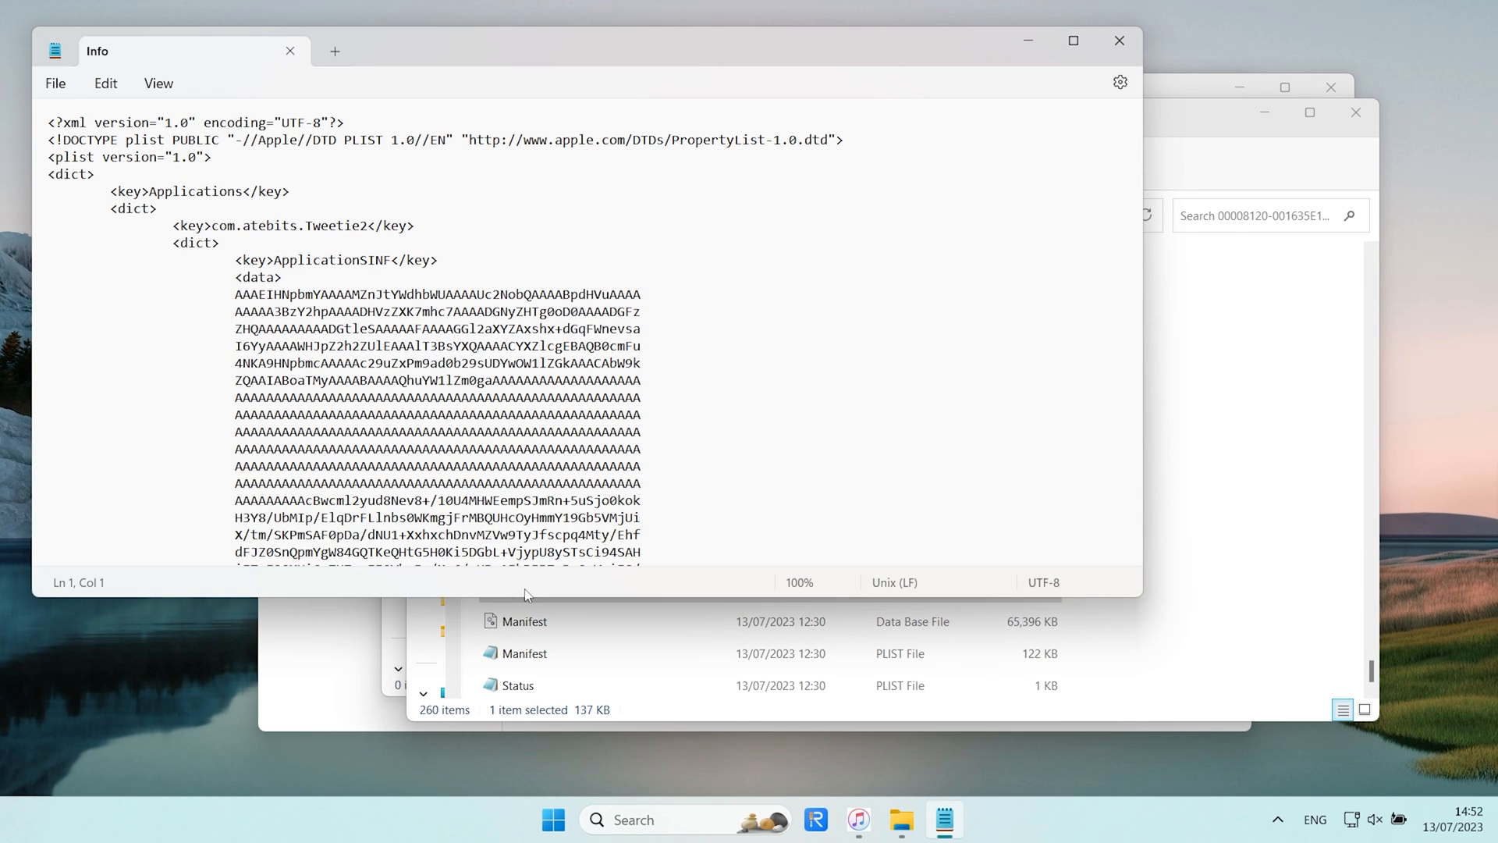
{"action": "key", "text": "Ctrl+f"}
{"action": "type", "text": "product"}
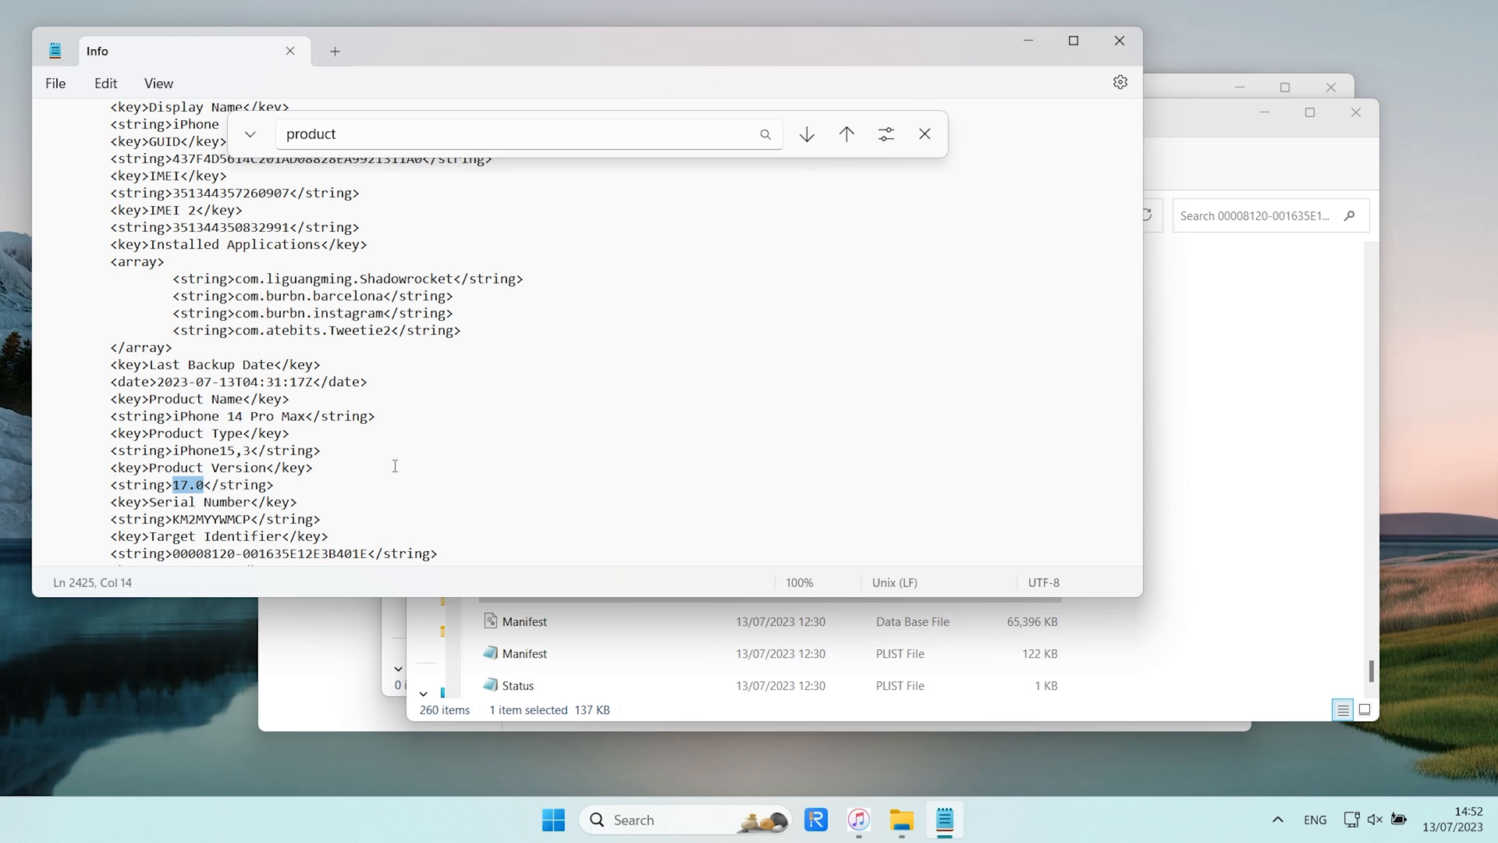
{"action": "type", "text": "16.5"}
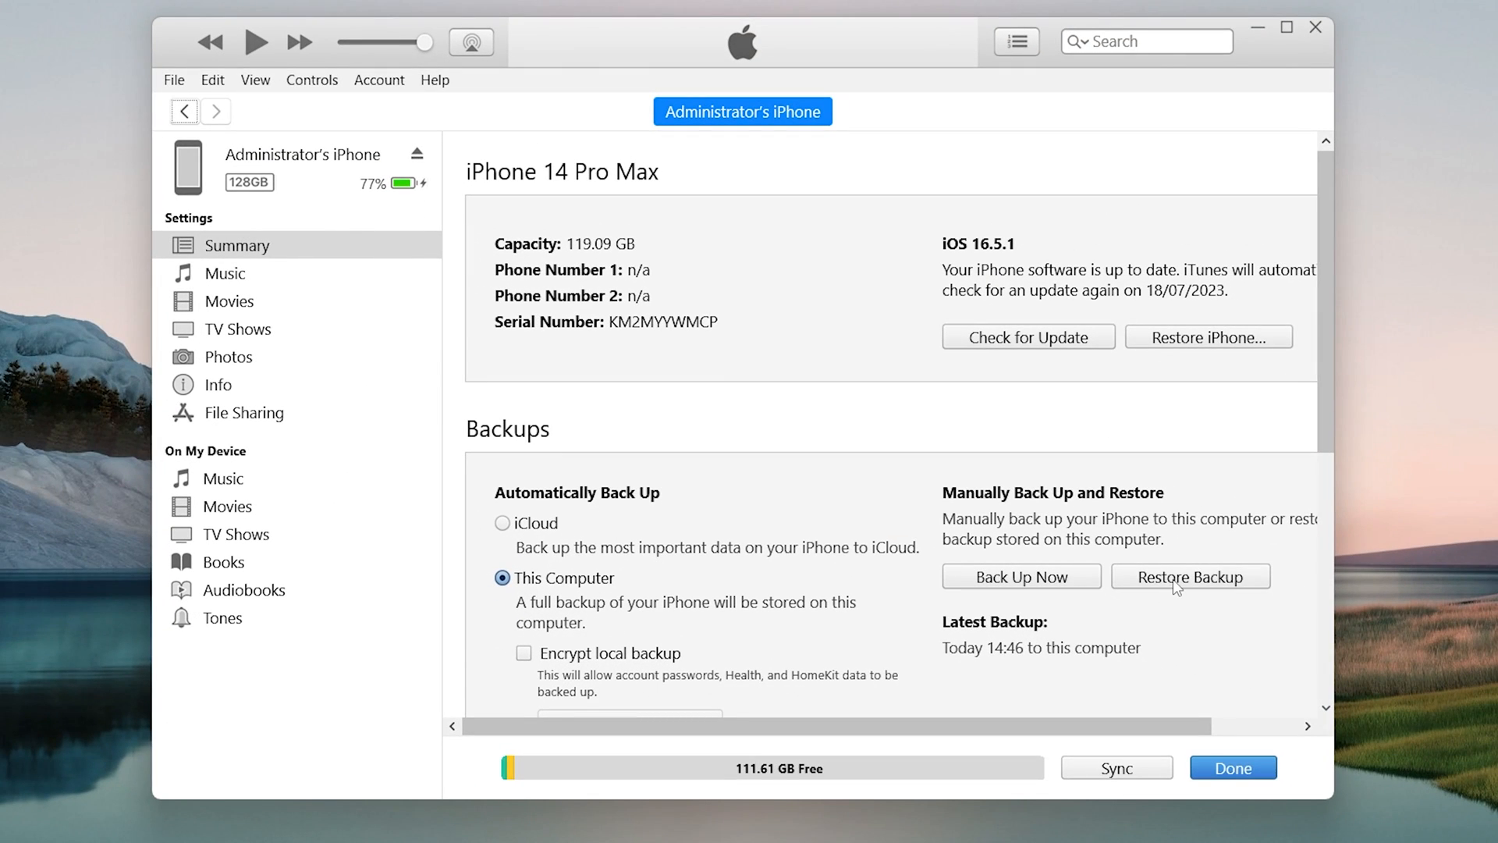
Restore the iPhone from the 13 Jul 2023 14:46 backup.
{"action": "left_click", "coordinate": [1190, 576]}
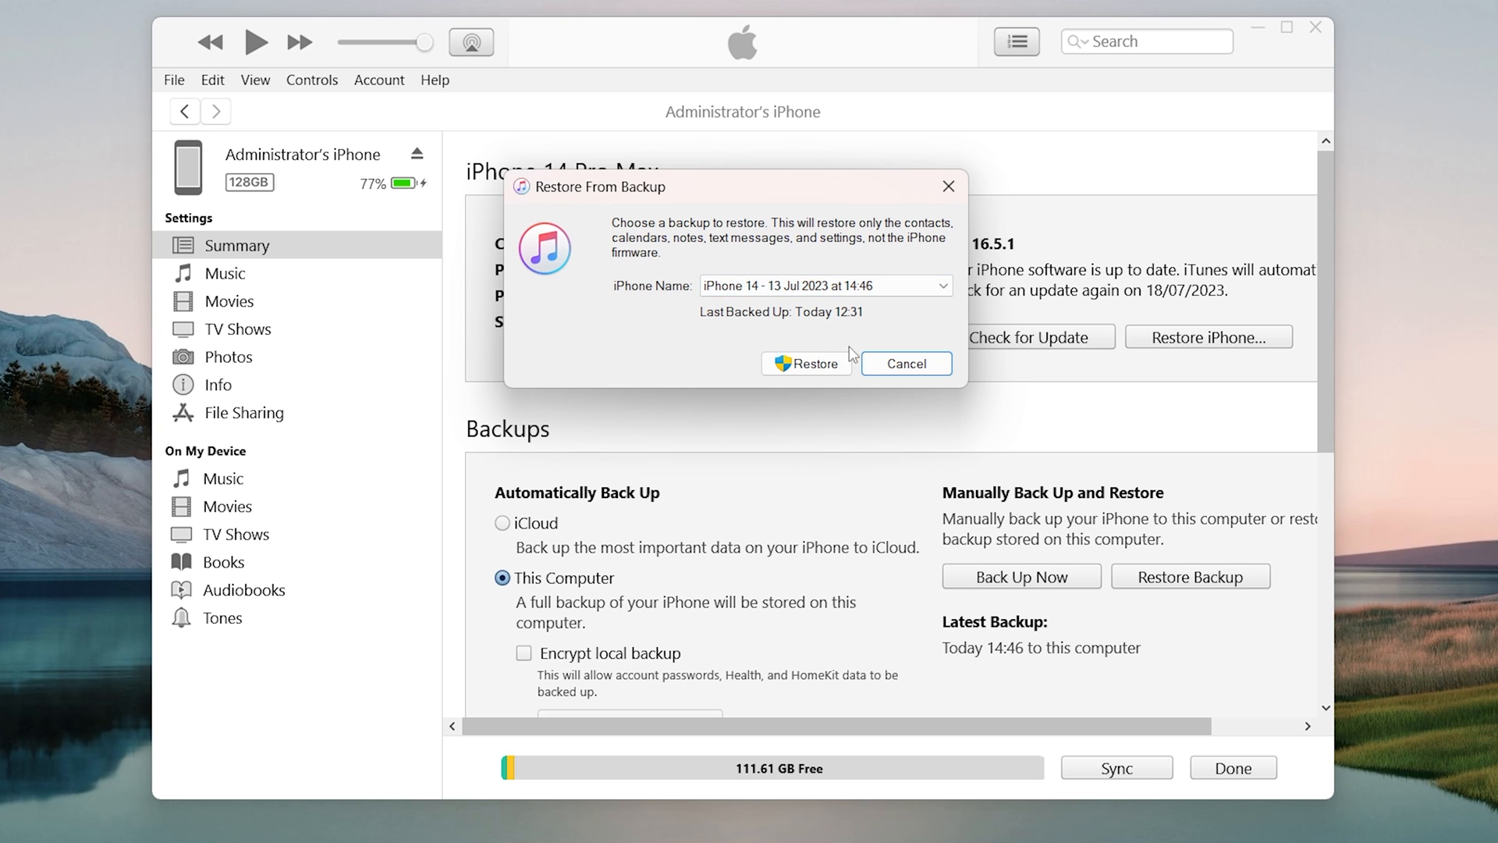
{"action": "left_click", "coordinate": [815, 363]}
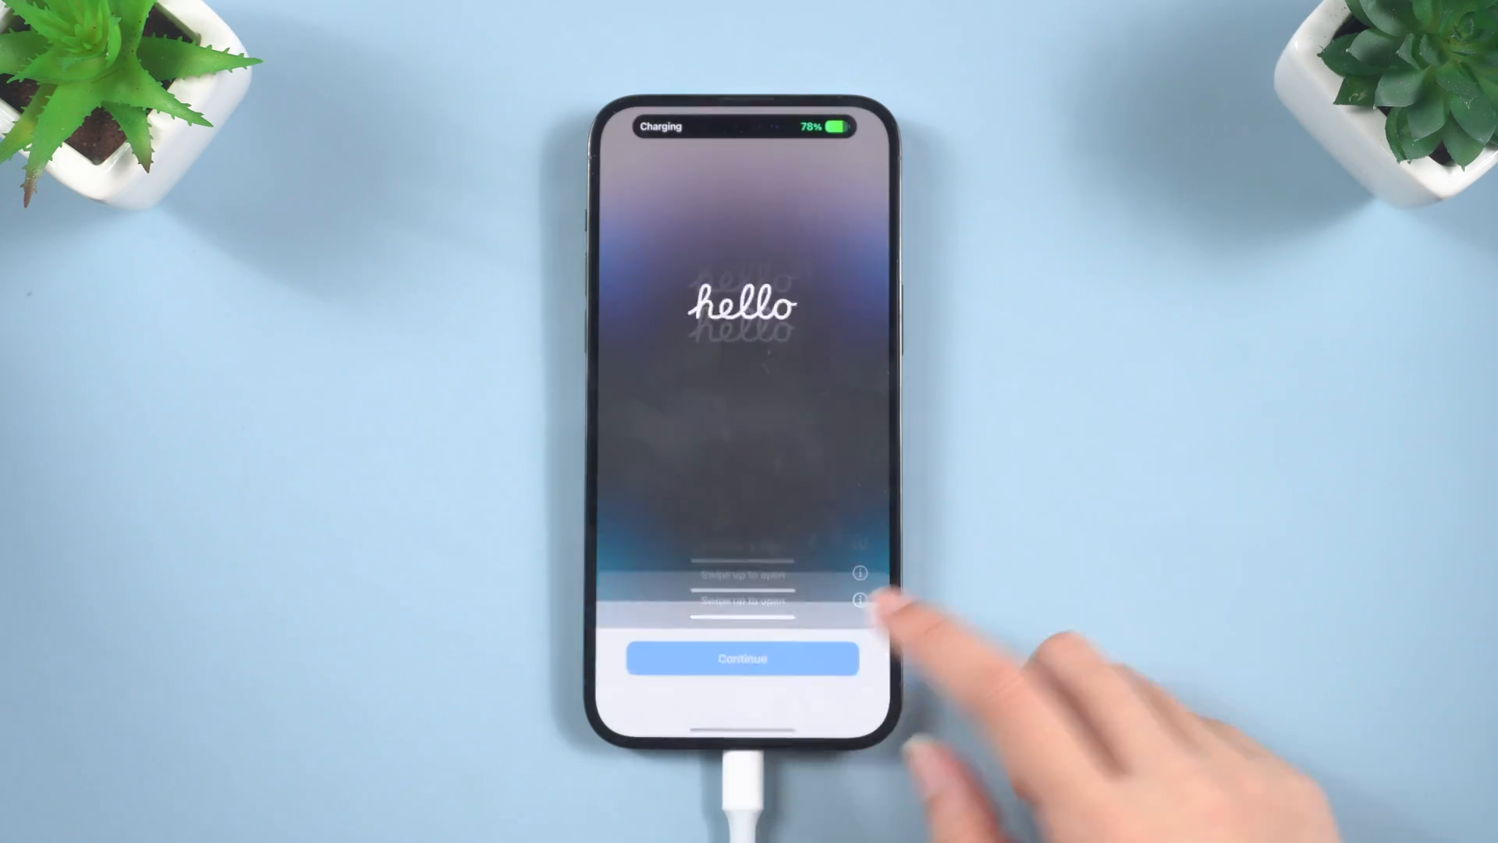
Continue past the iPhone's hello screen to start setup.
{"action": "left_click", "coordinate": [742, 658]}
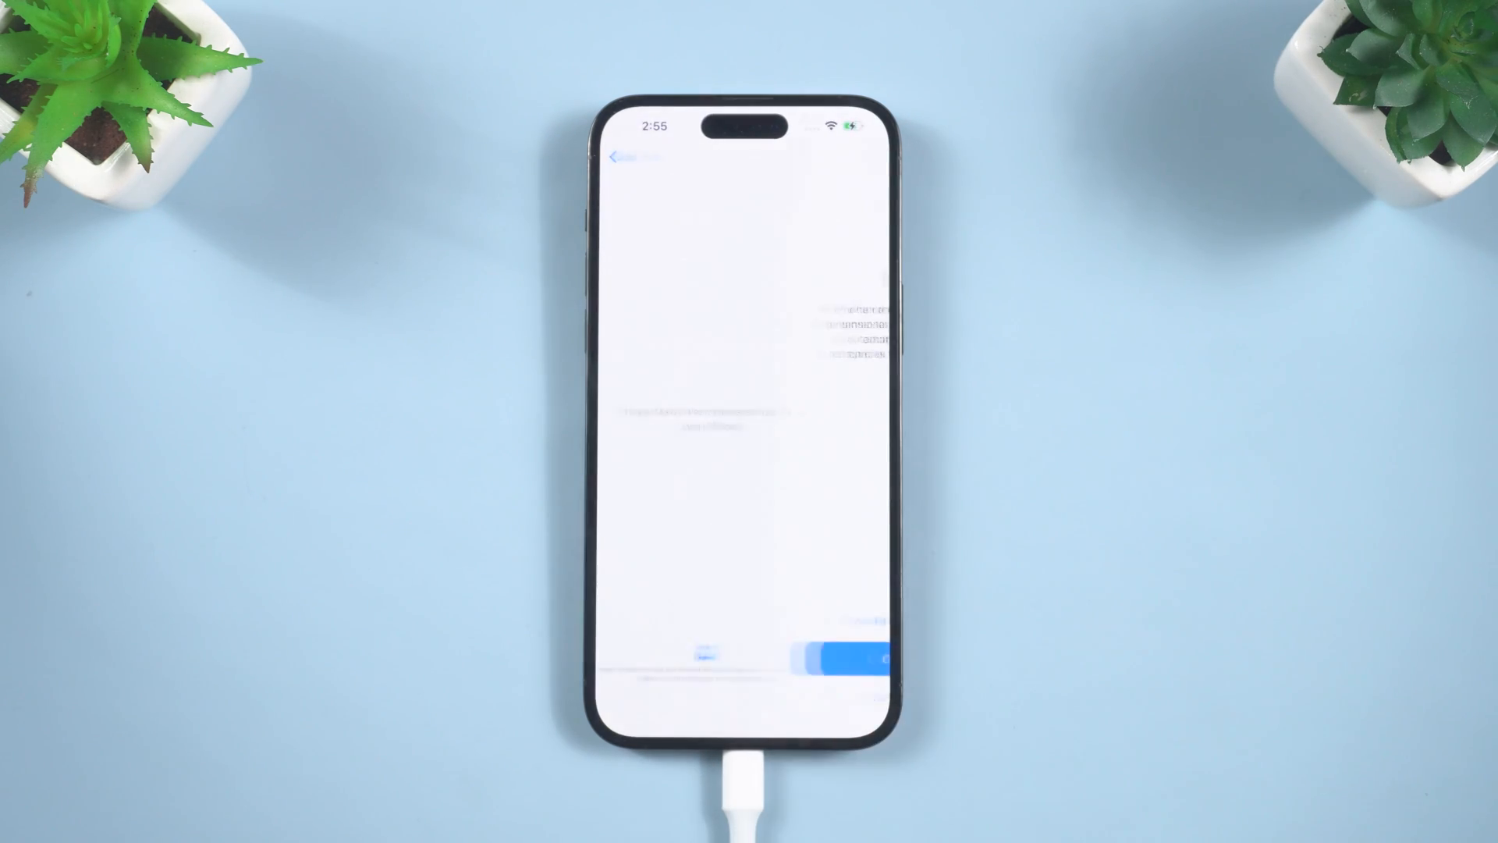